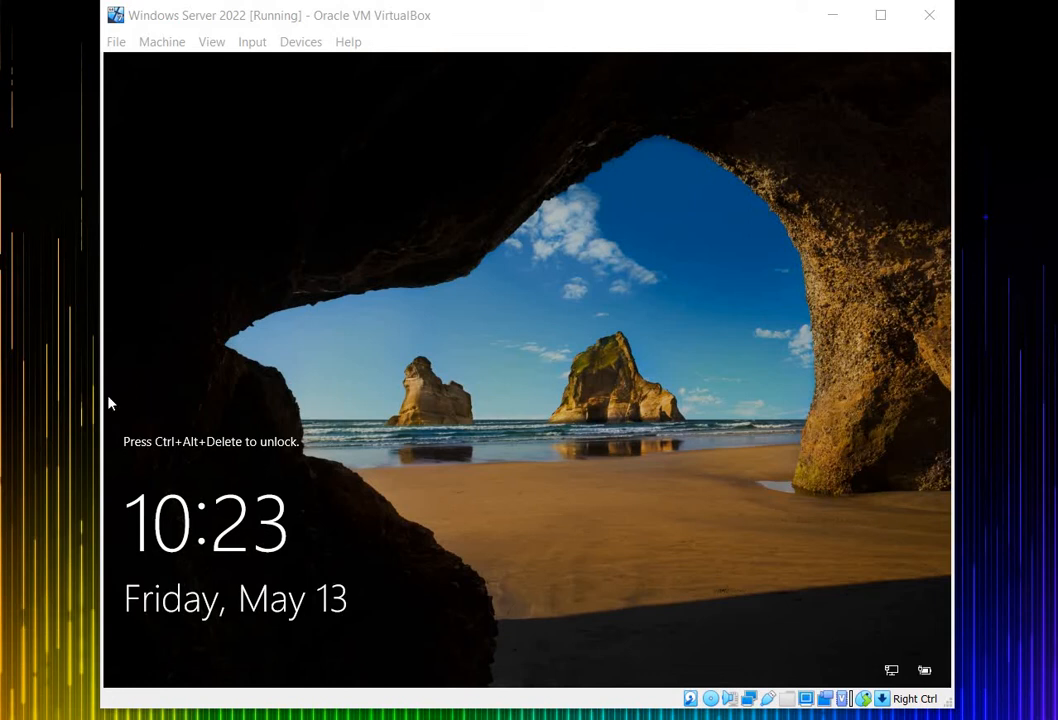
Dismiss the lock screen and sign in as Administrator with the password.
left_click(252, 40)
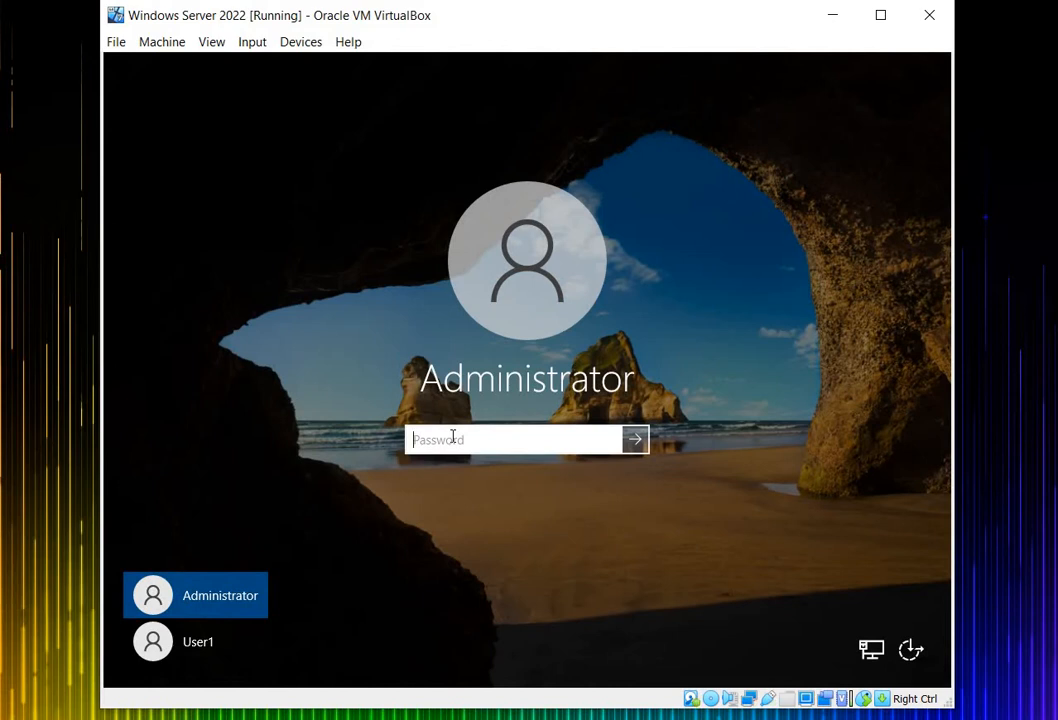
type("••")
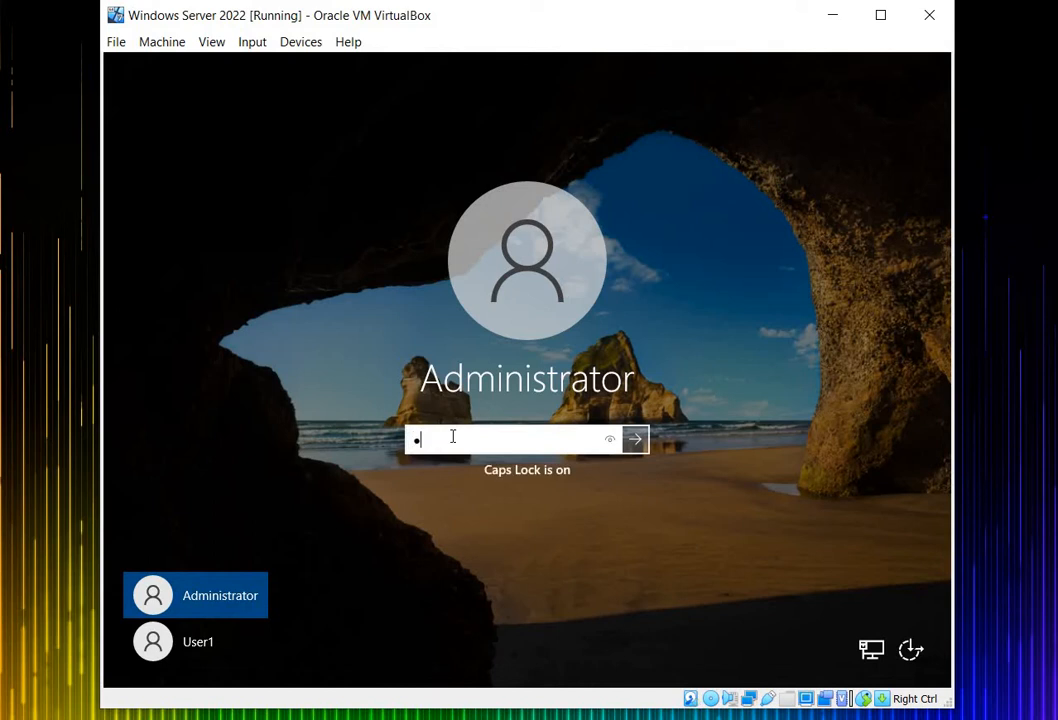
type("••")
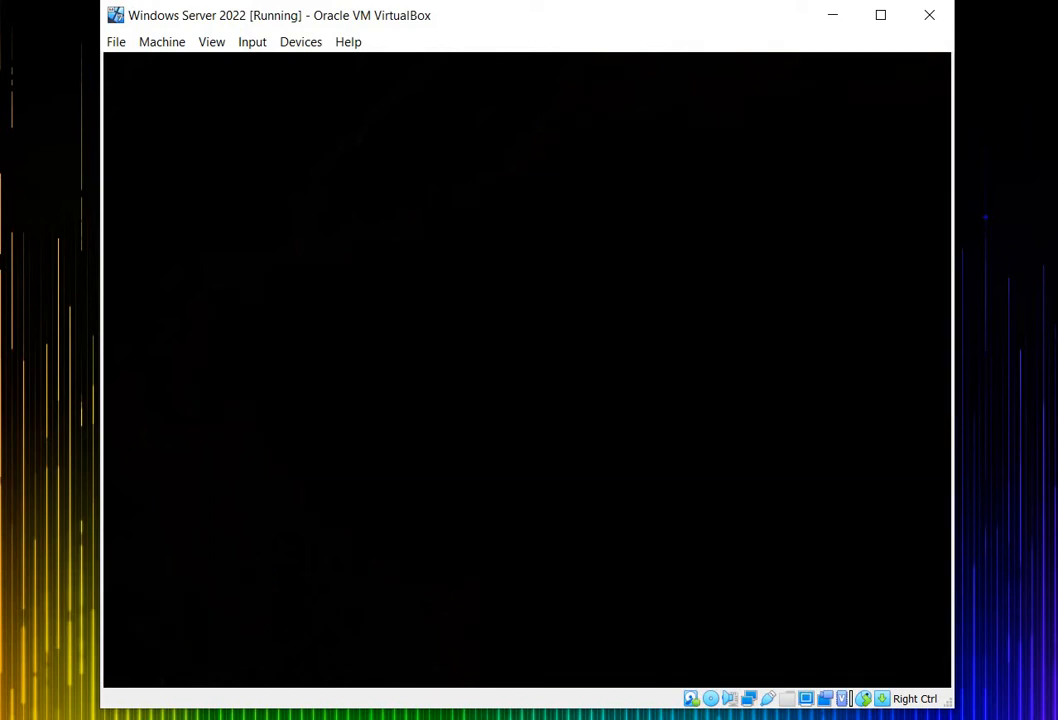
mouse_move(140, 366)
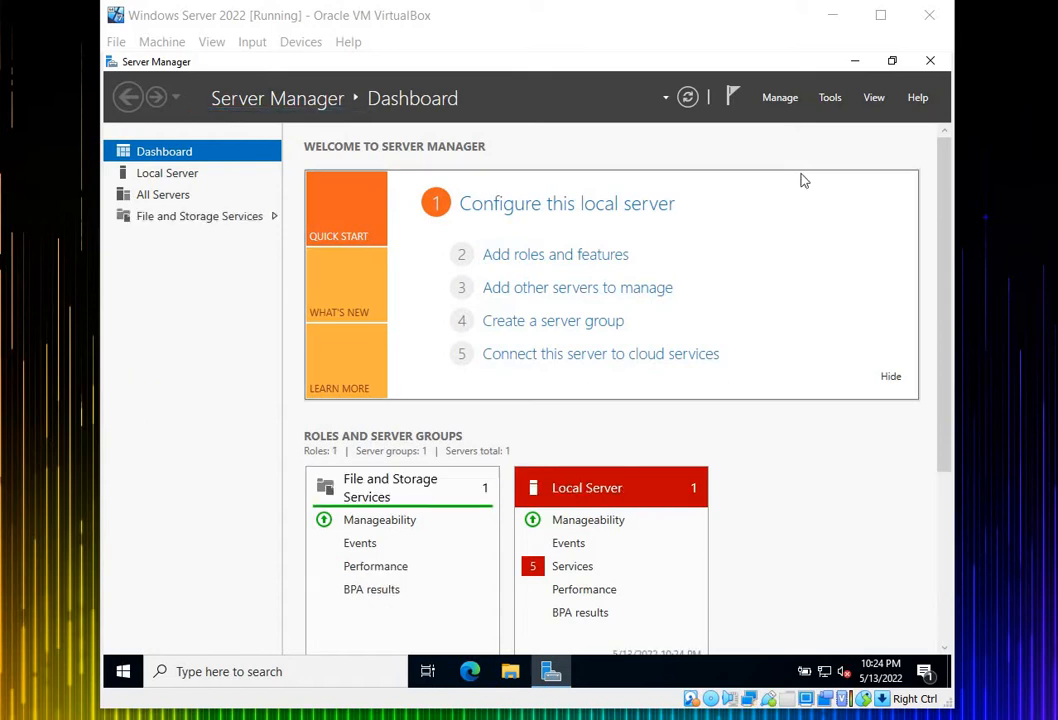
mouse_move(856, 60)
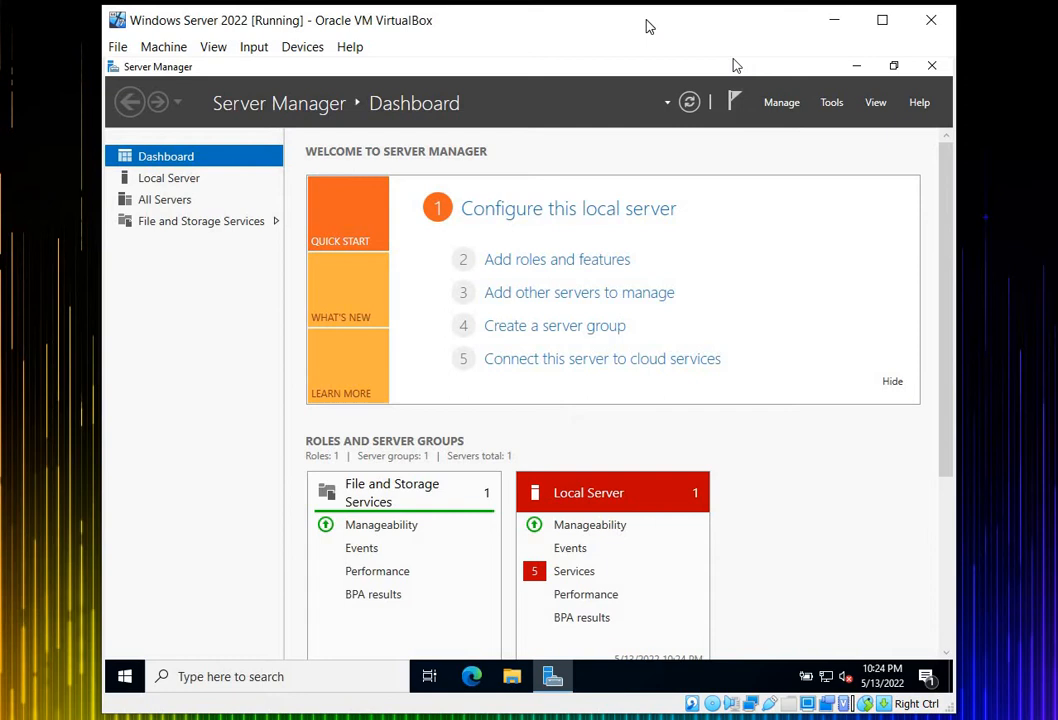
mouse_move(734, 62)
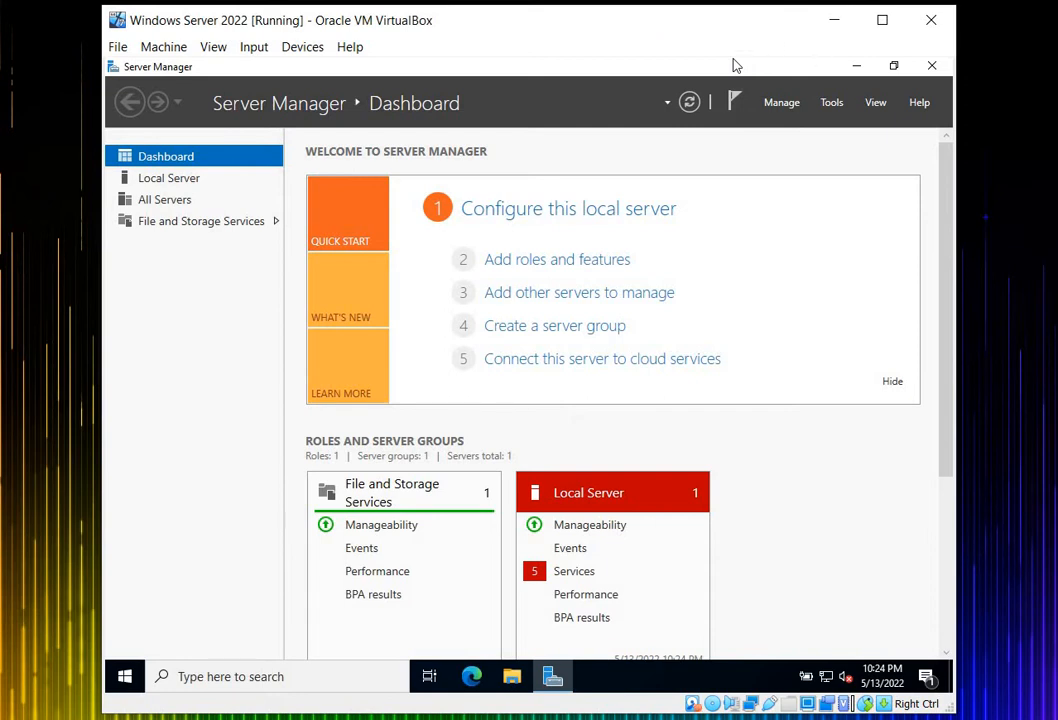
left_click(932, 64)
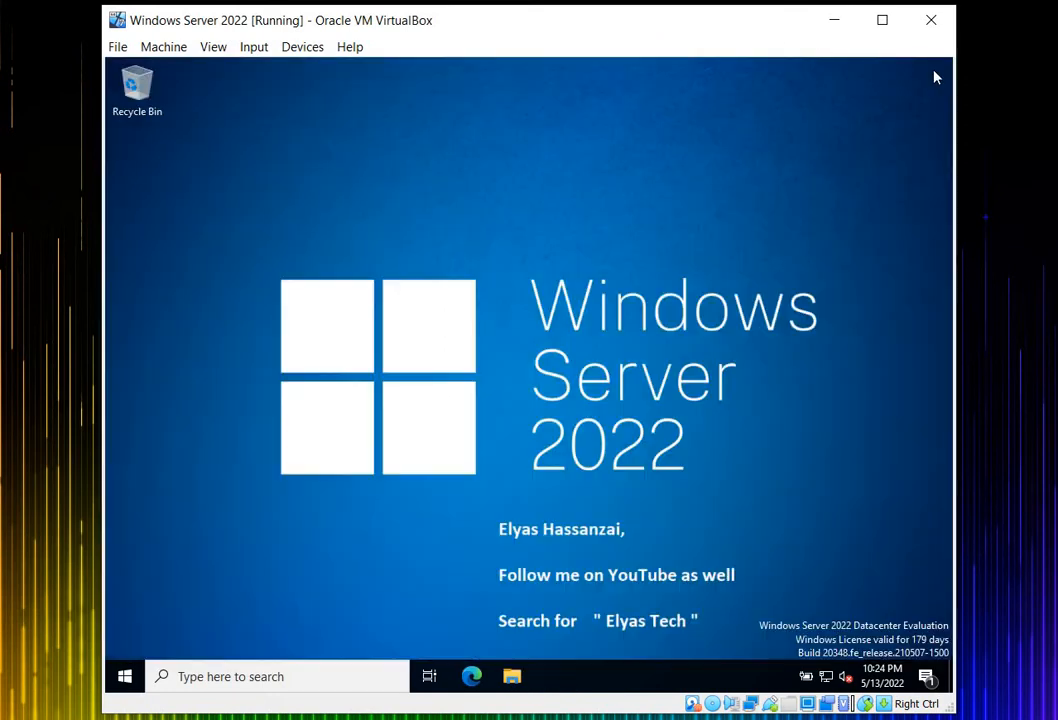
mouse_move(470, 496)
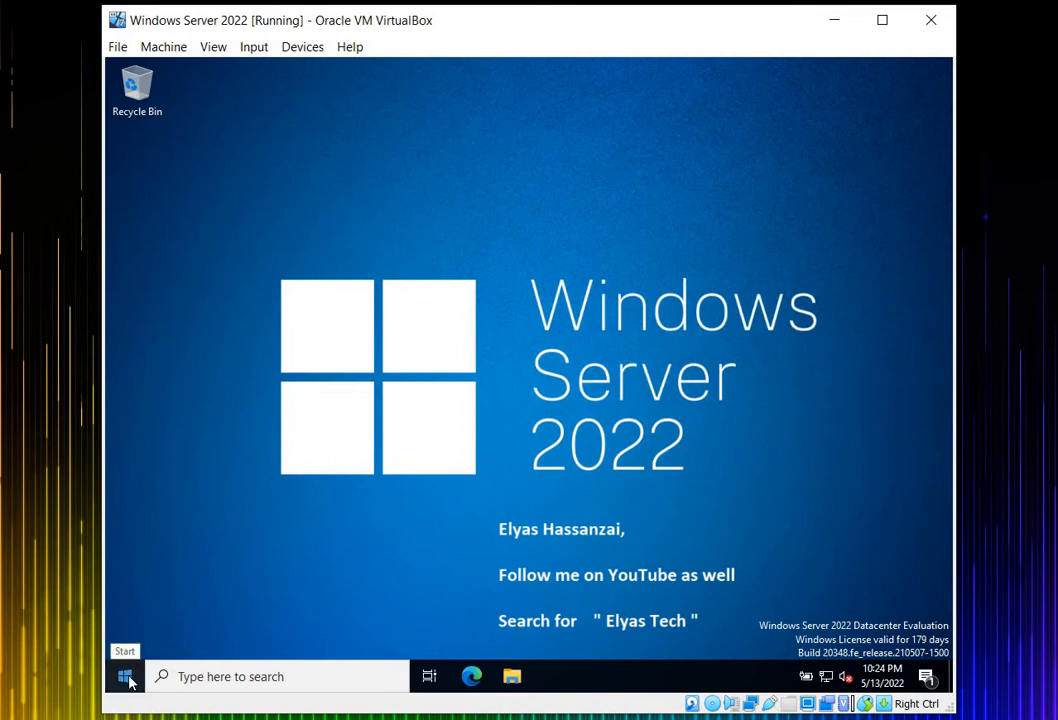
left_click(124, 676)
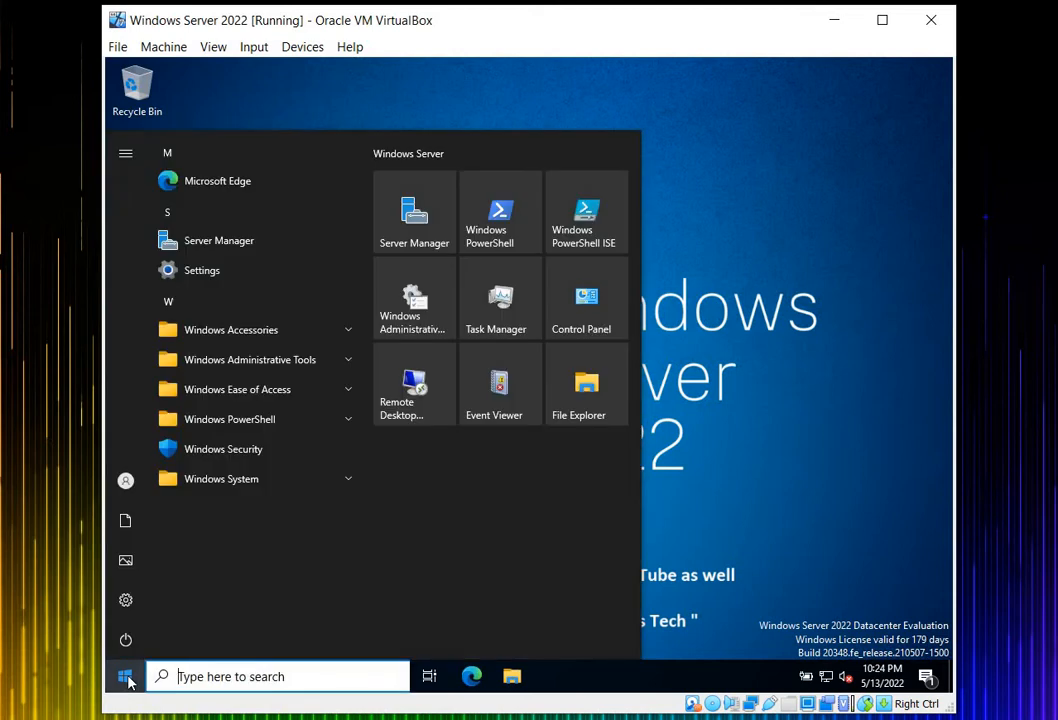
type("server")
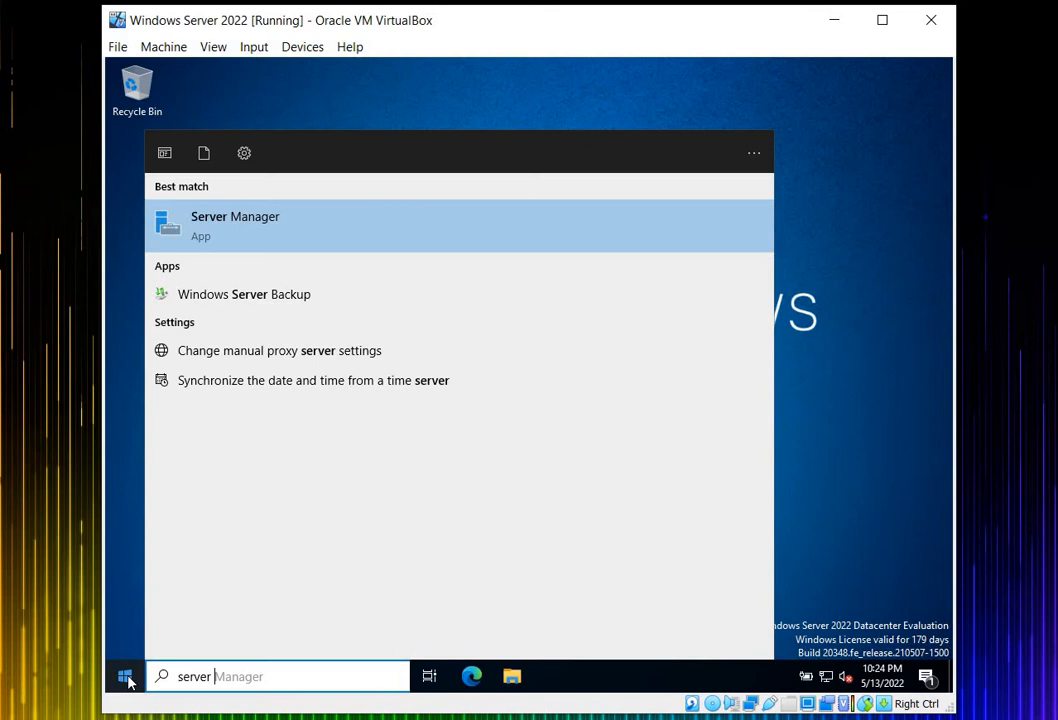
left_click(236, 224)
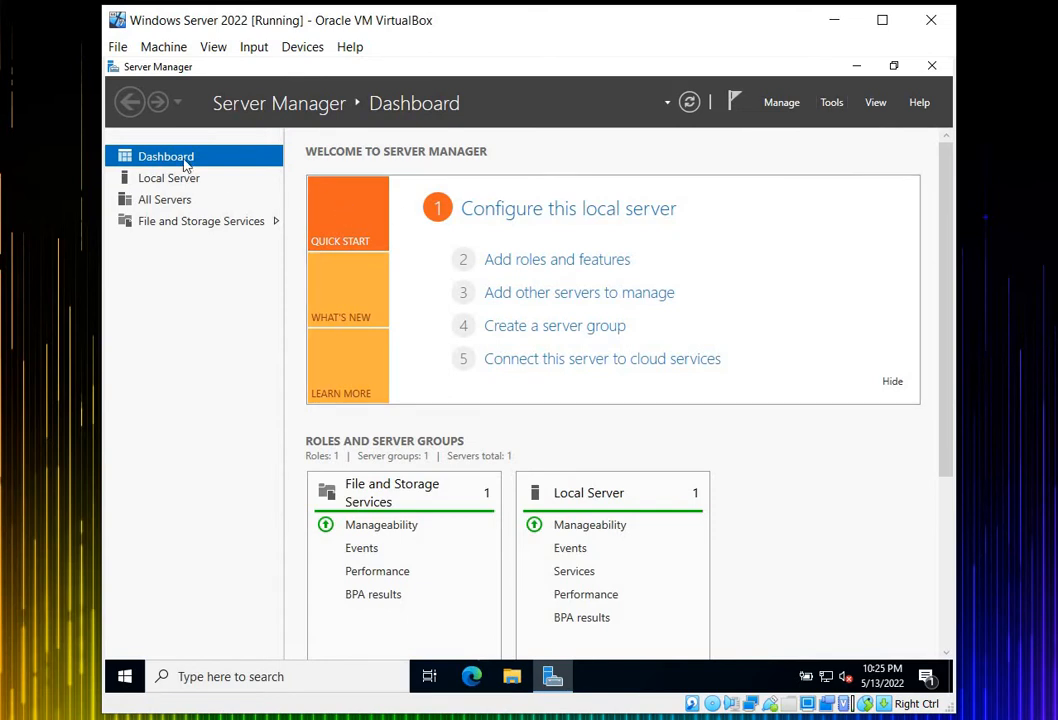
mouse_move(844, 128)
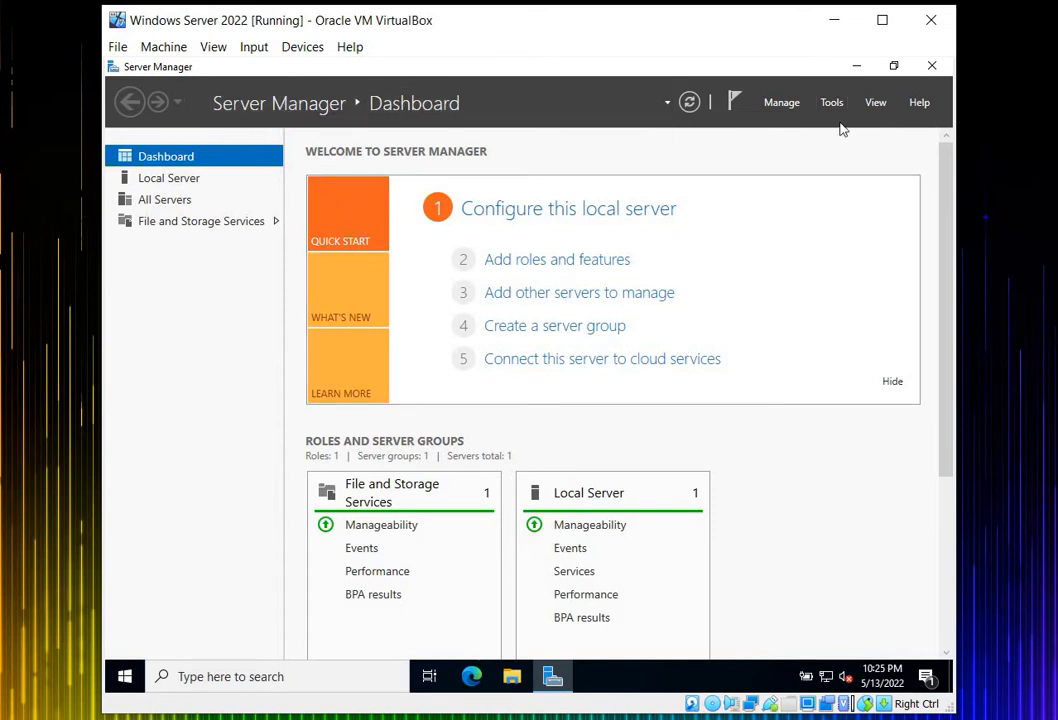
Bring up Server Manager's Tools menu to reach Windows Defender Firewall with Advanced Security.
left_click(832, 102)
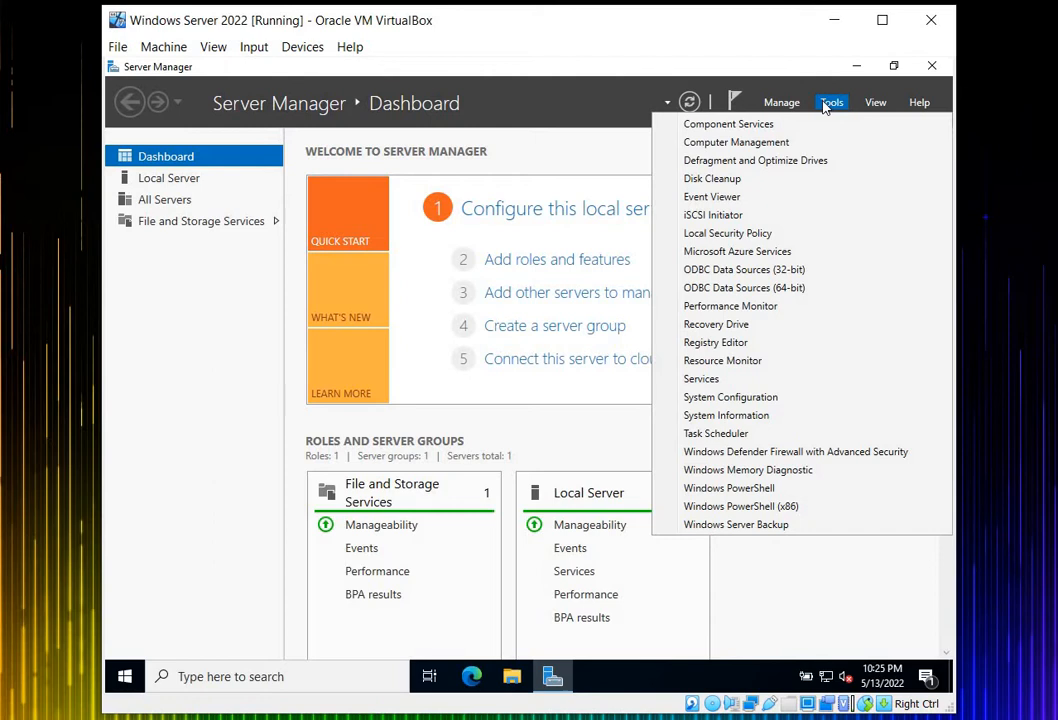
mouse_move(748, 468)
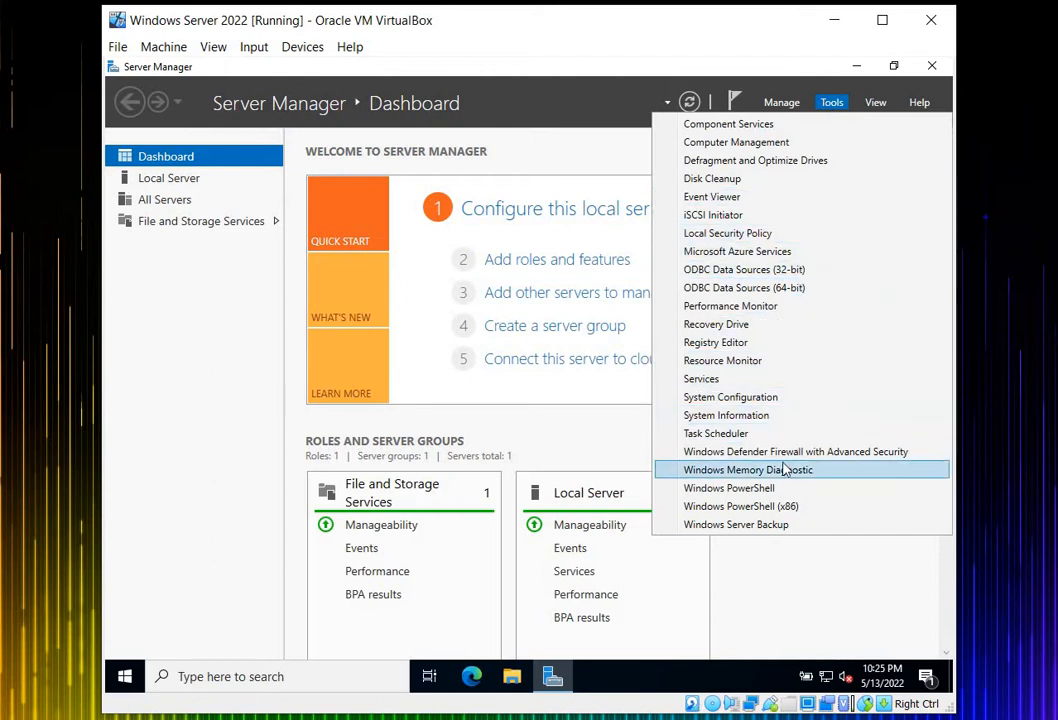
mouse_move(796, 452)
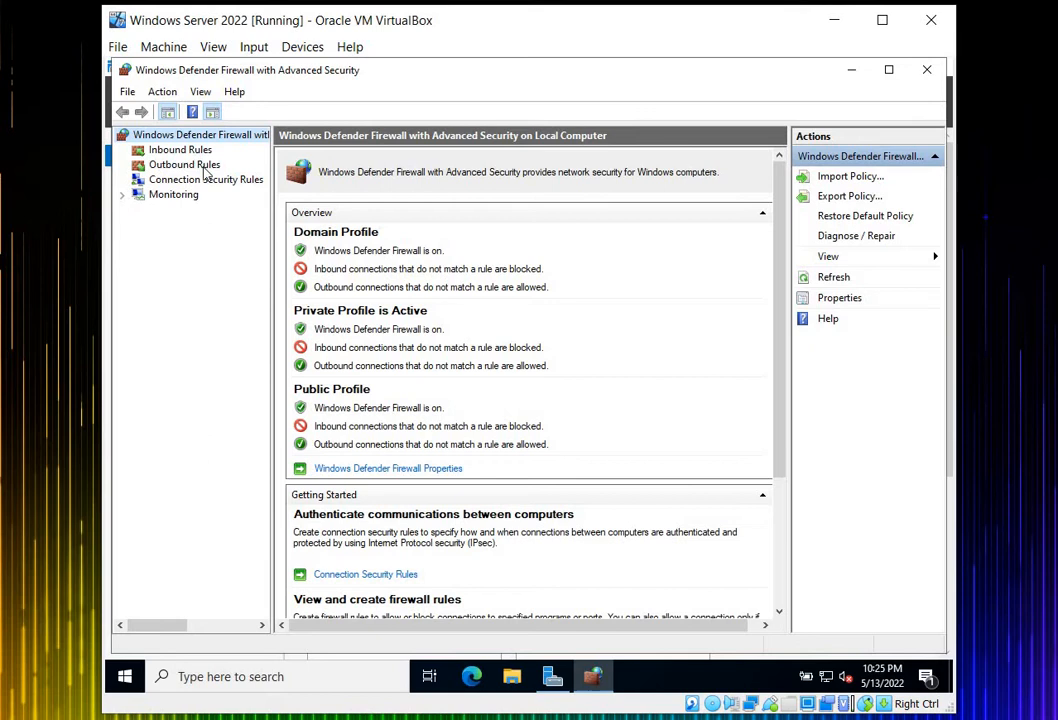
Review the Outbound Rules list, then show the Inbound Rules list.
left_click(184, 164)
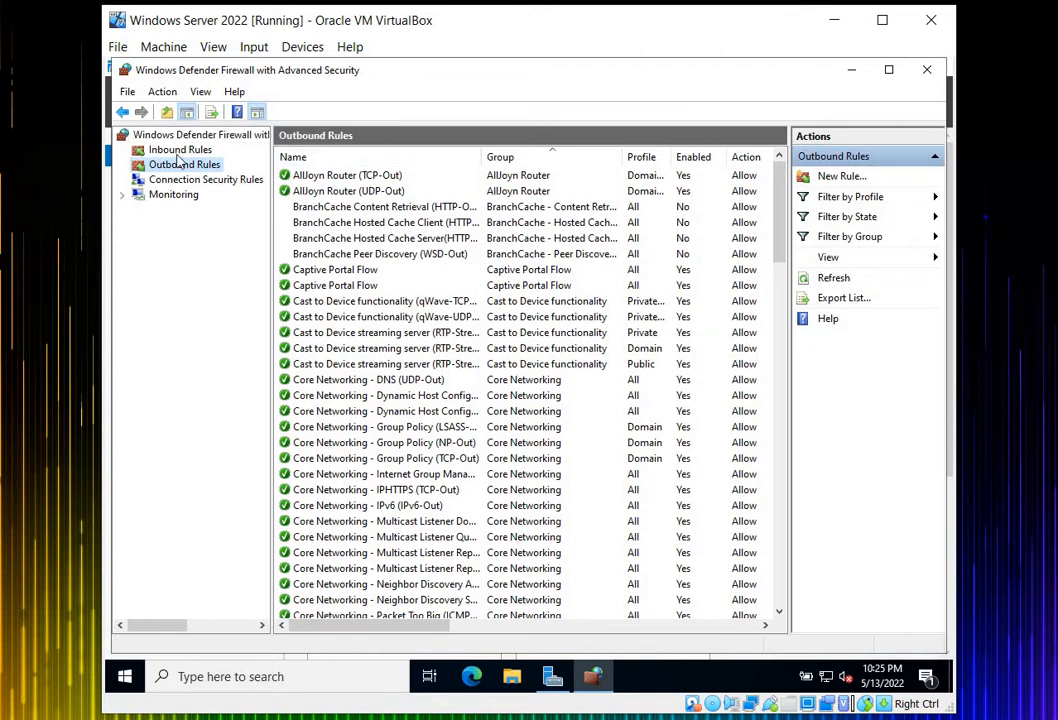
left_click(180, 148)
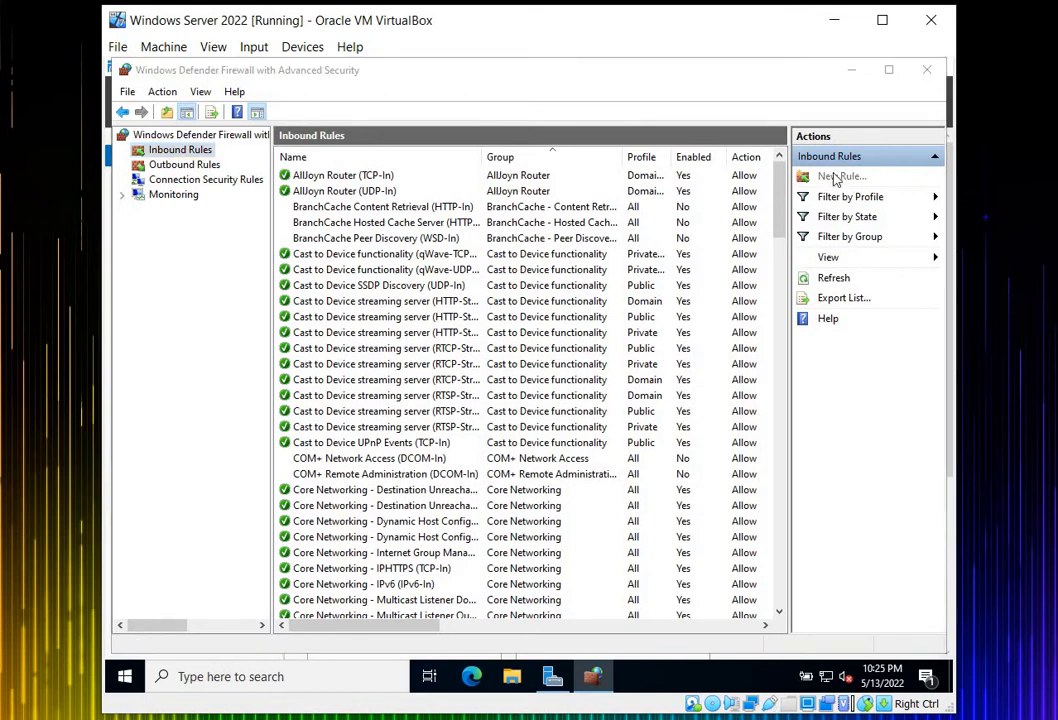
Begin a new custom inbound rule for all programs with protocol type ICMPv4.
left_click(844, 176)
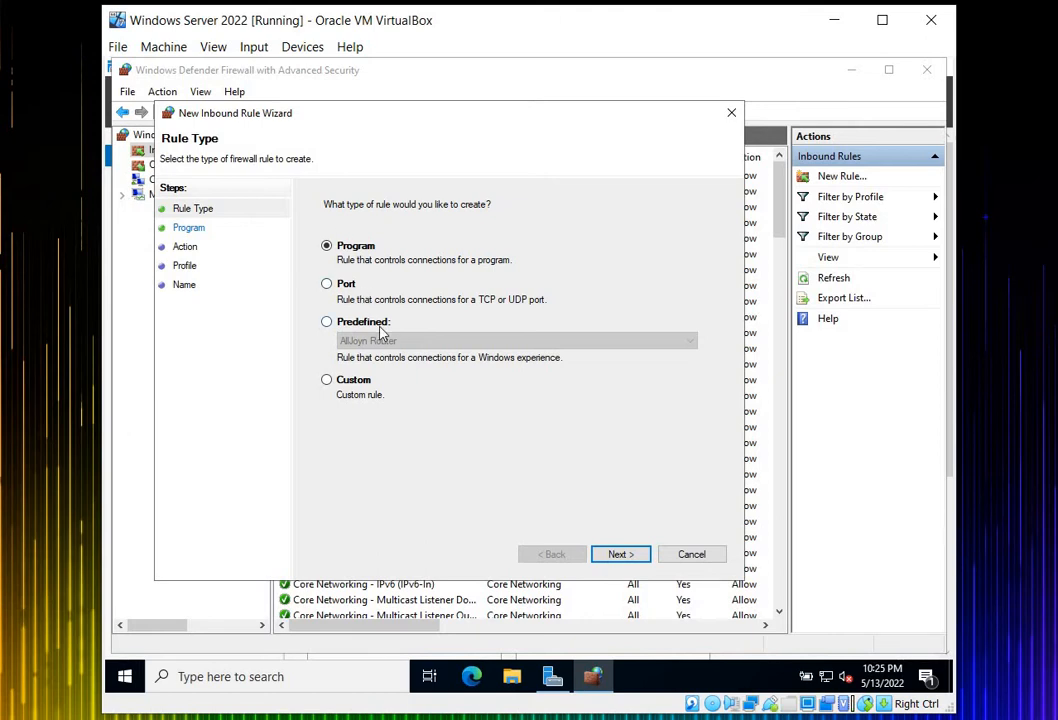
mouse_move(408, 388)
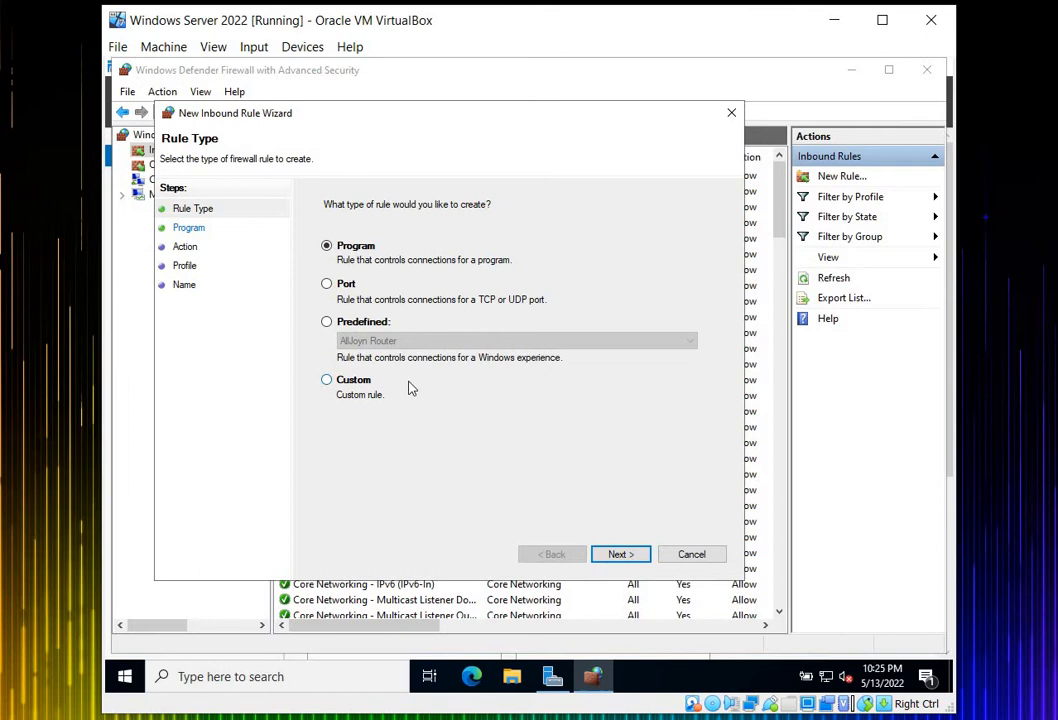
left_click(326, 380)
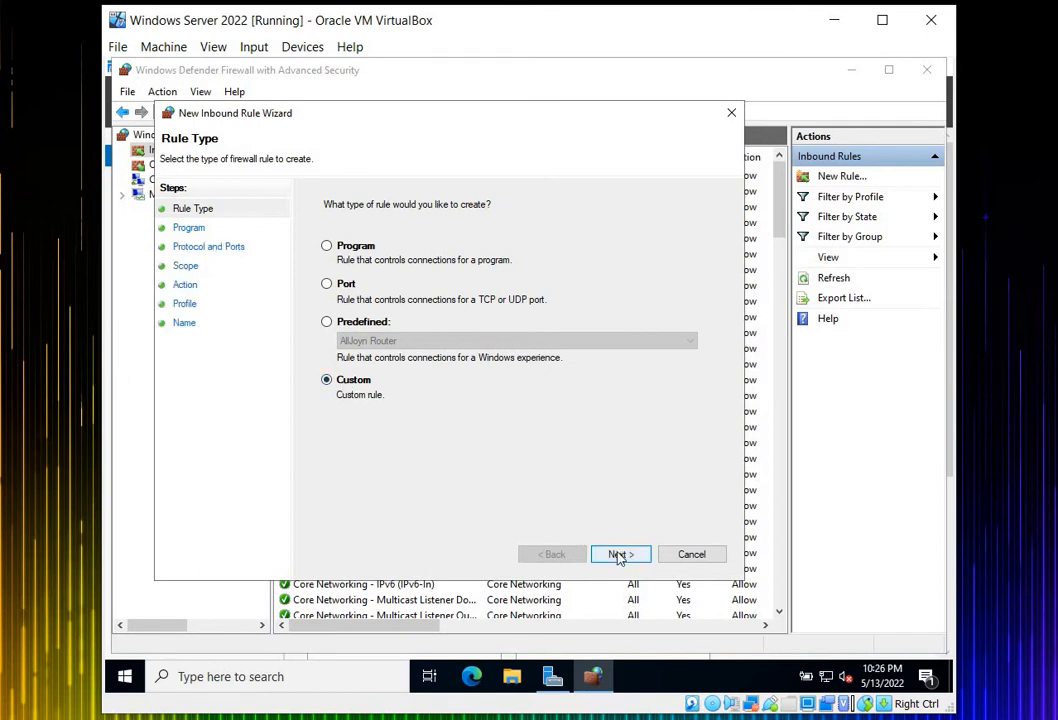
left_click(620, 554)
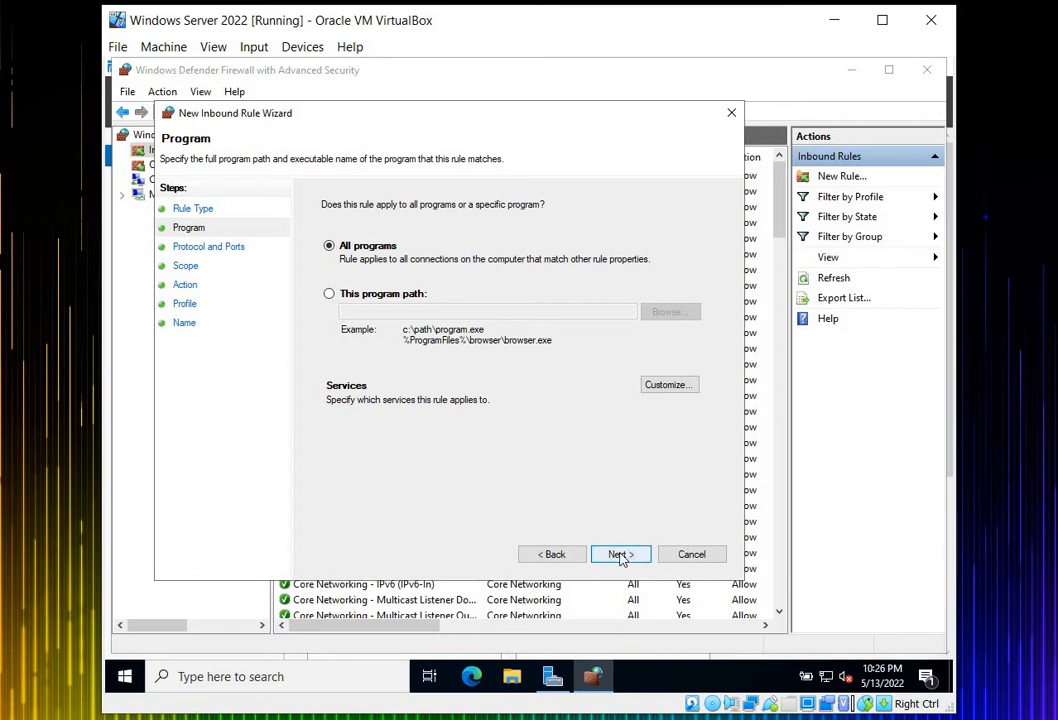
left_click(620, 554)
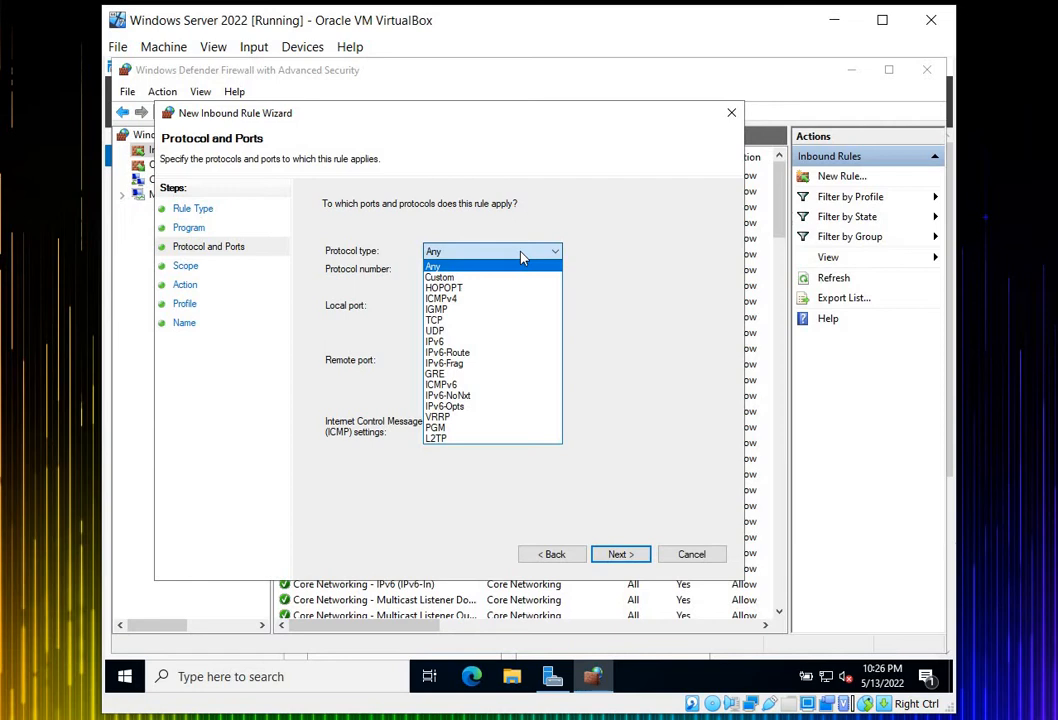
mouse_move(500, 298)
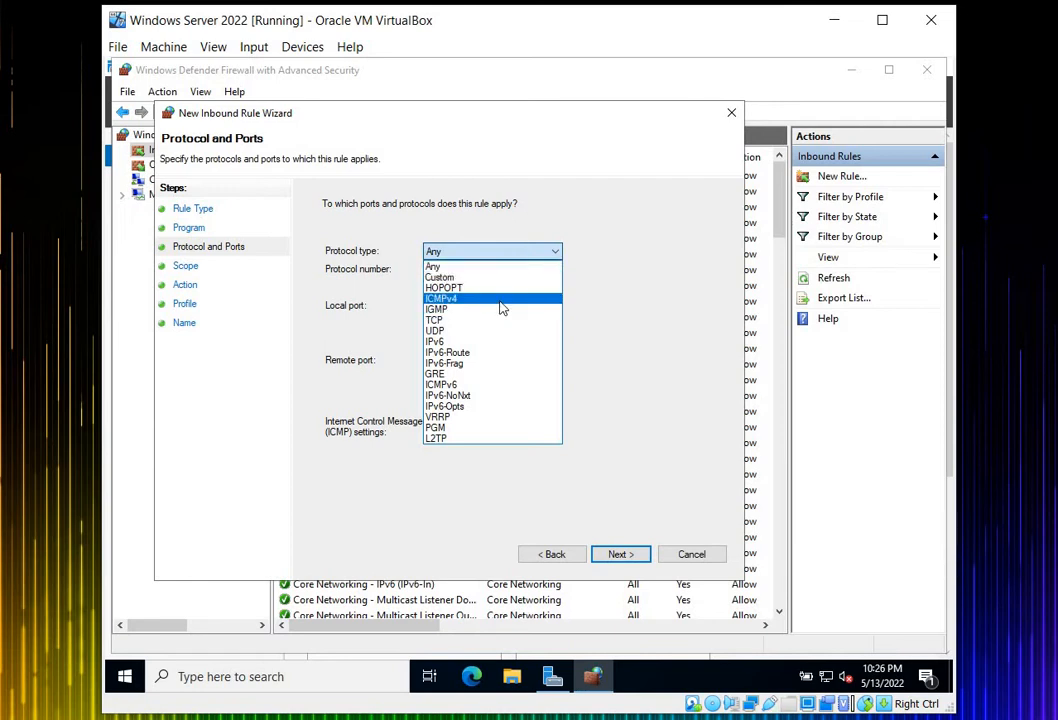
left_click(442, 298)
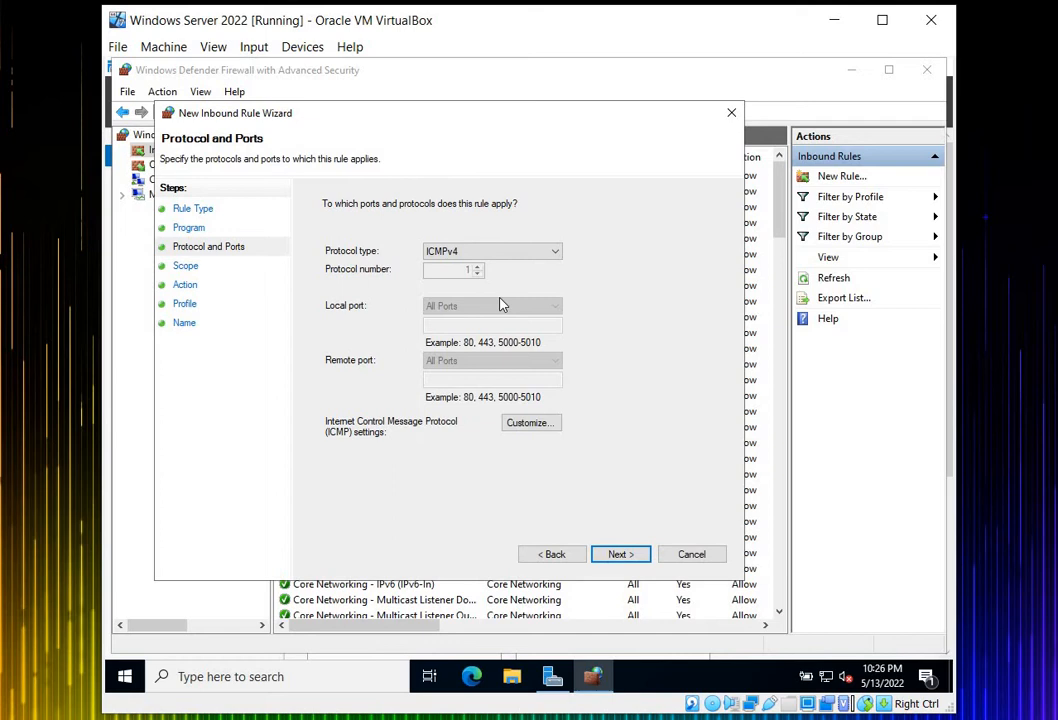
mouse_move(168, 348)
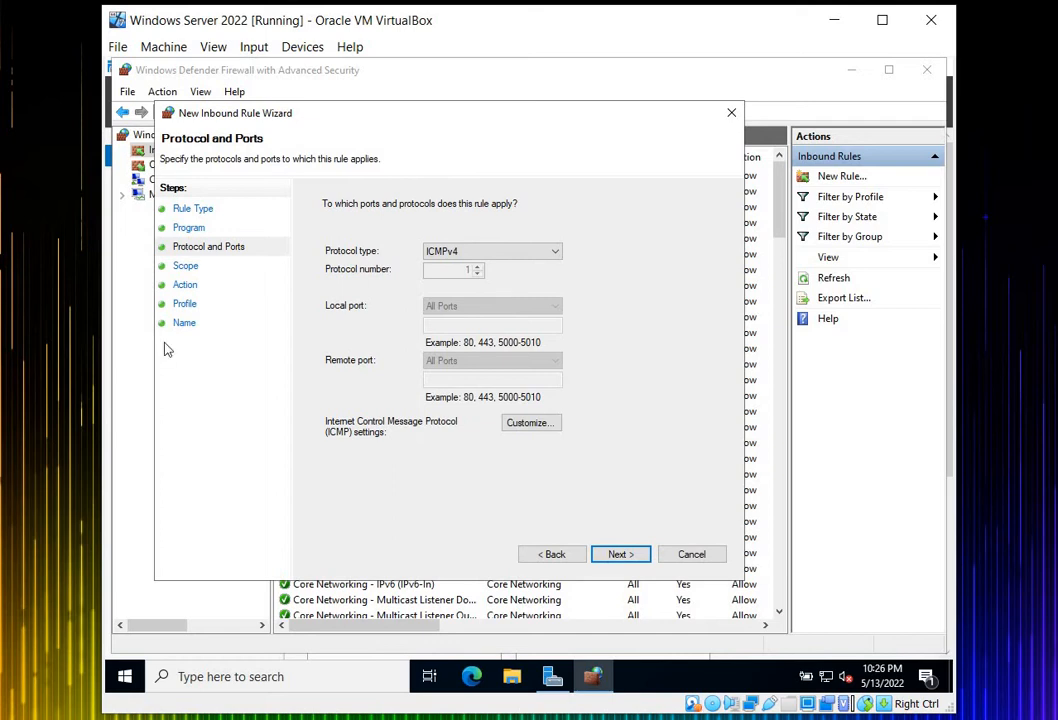
mouse_move(652, 340)
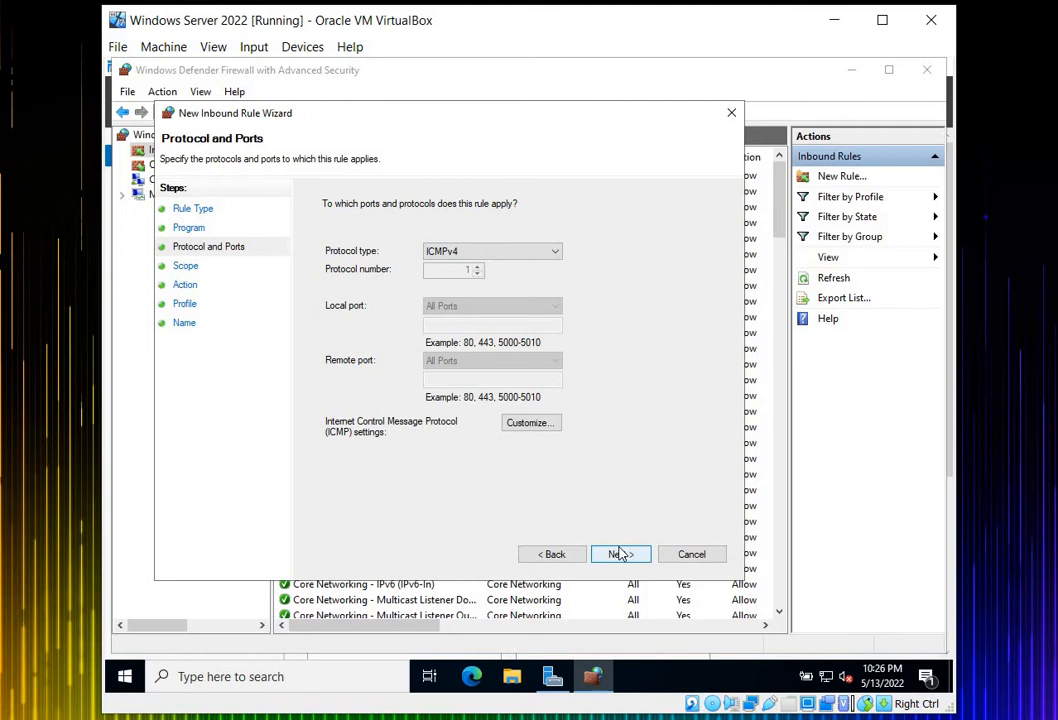
On the Scope page, try a specific local IP, then keep Any IP address for local and remote.
left_click(620, 554)
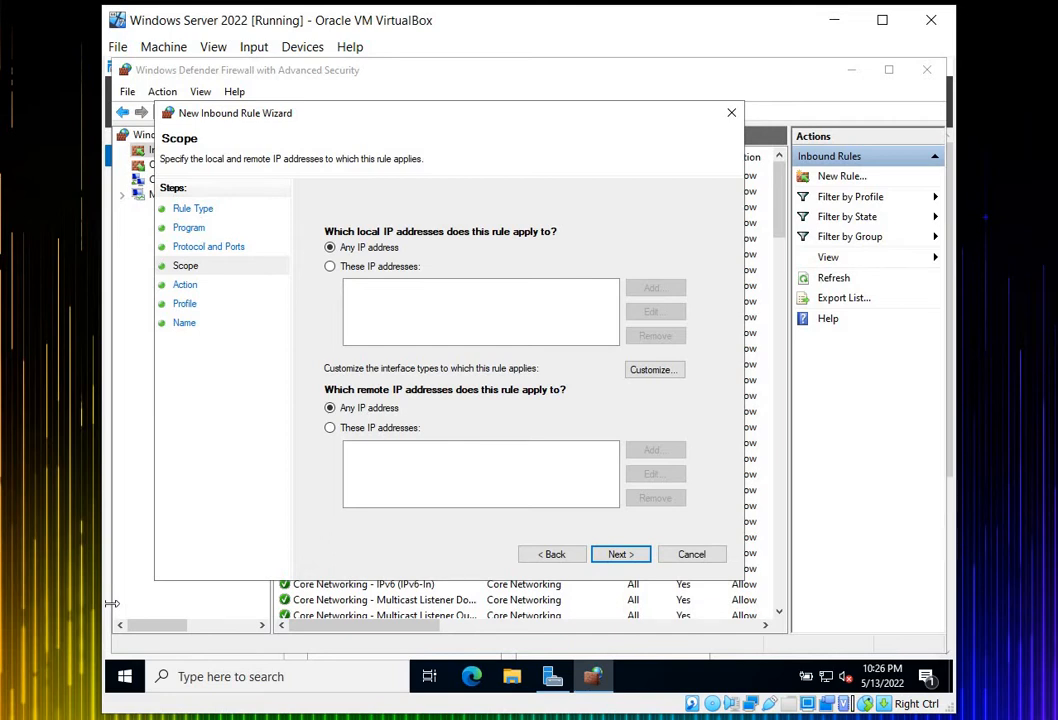
mouse_move(592, 264)
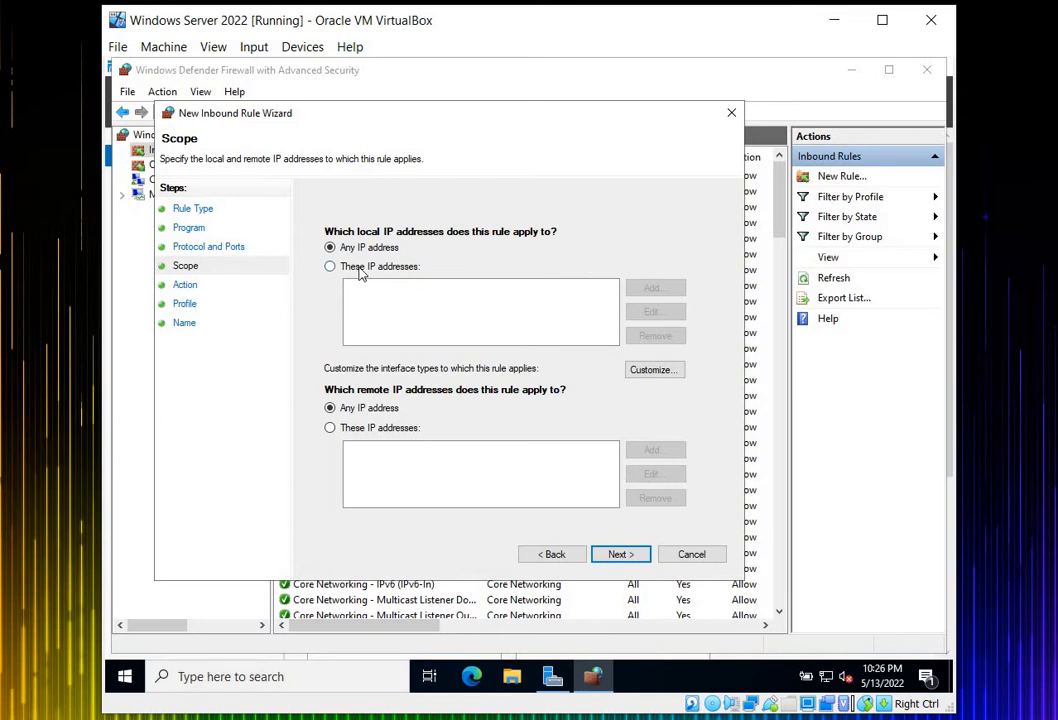
left_click(330, 266)
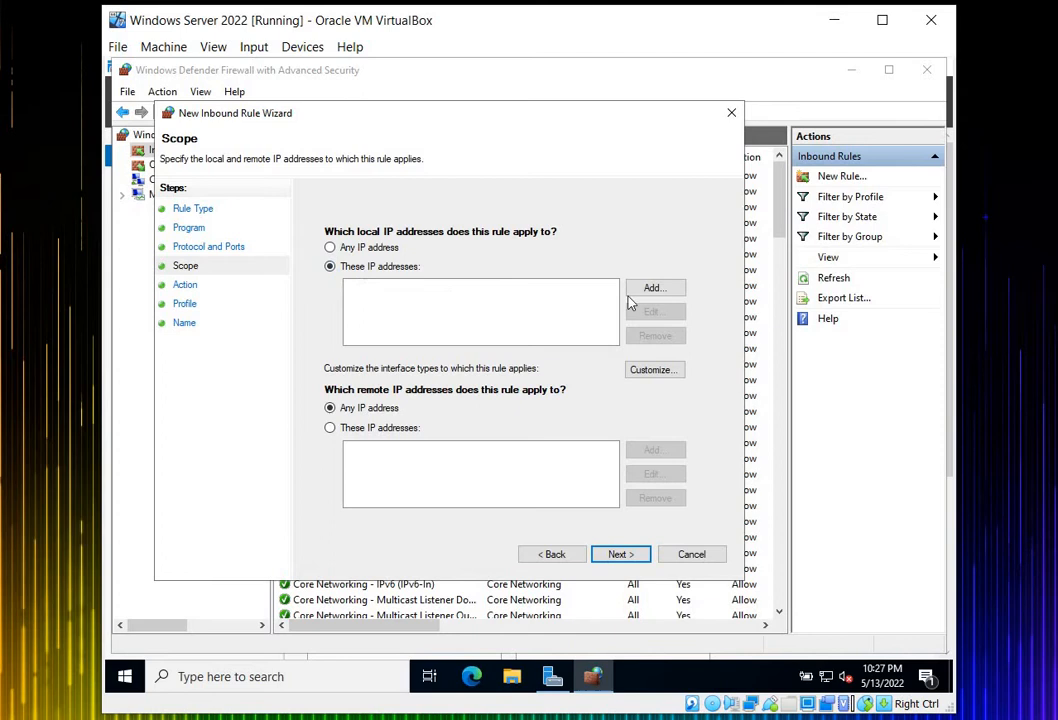
left_click(656, 288)
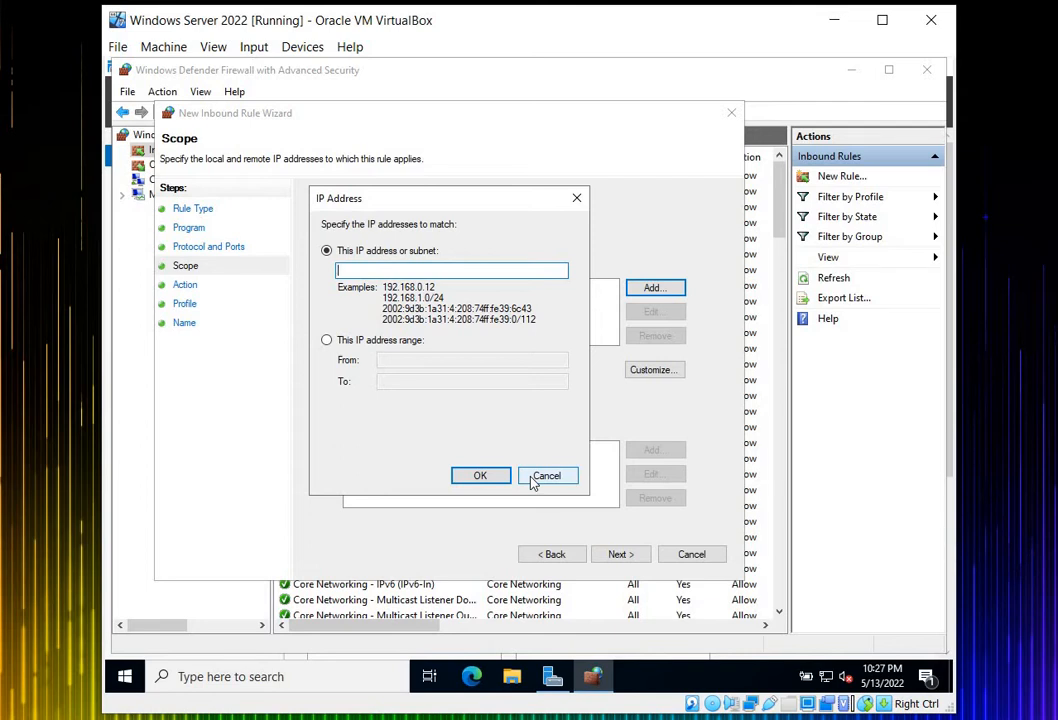
left_click(548, 476)
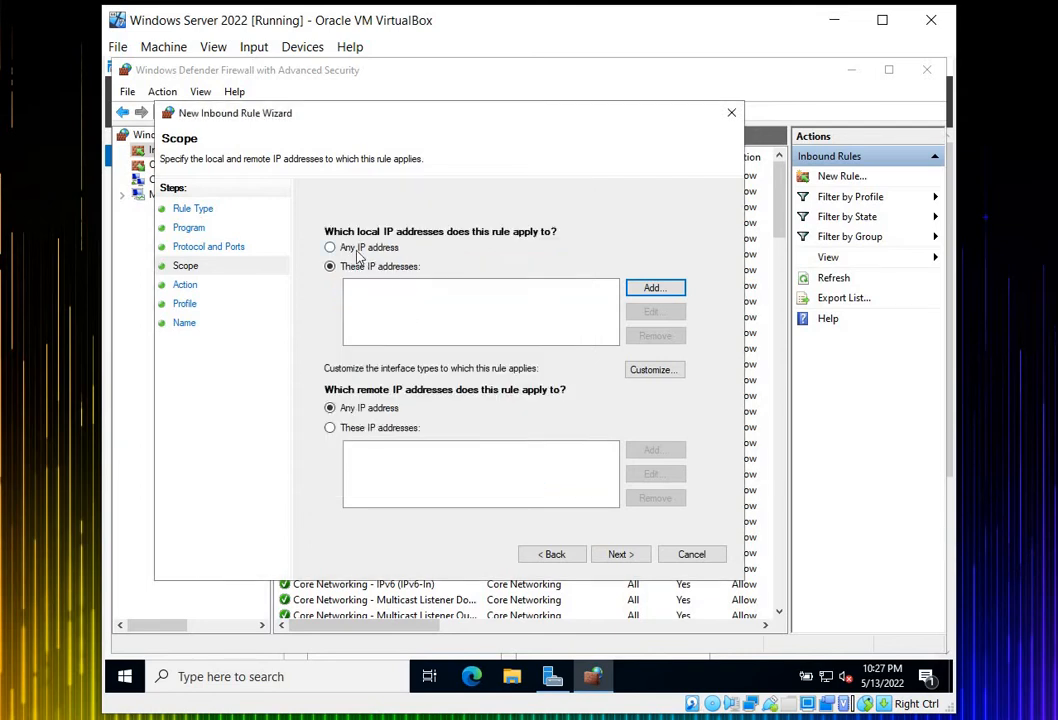
left_click(330, 248)
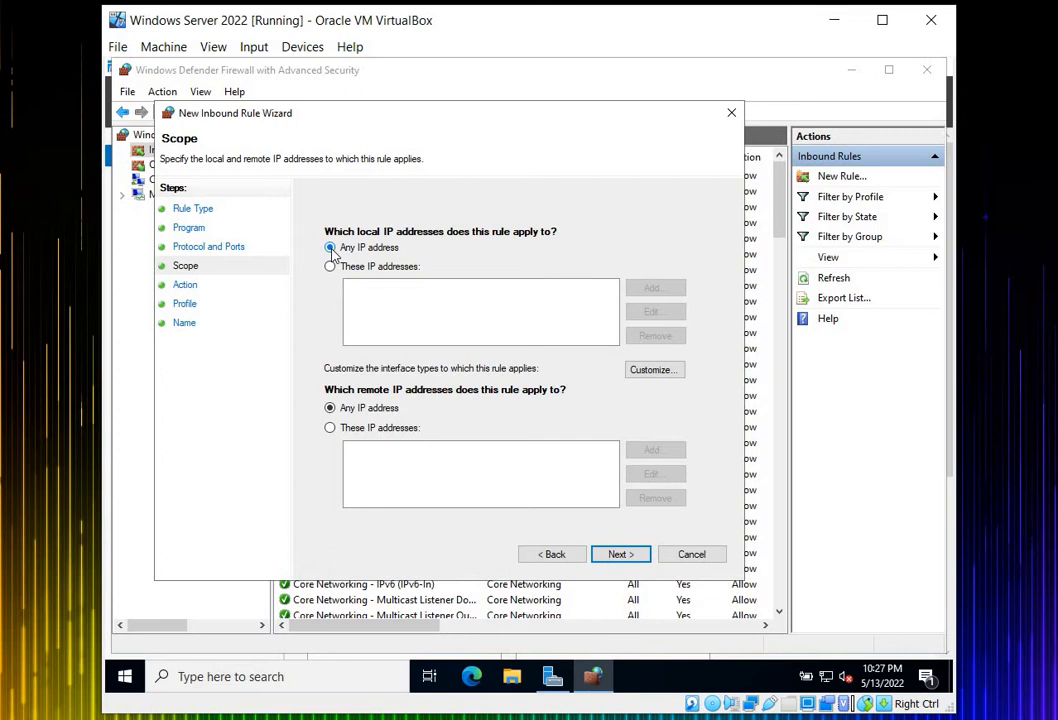
left_click(330, 248)
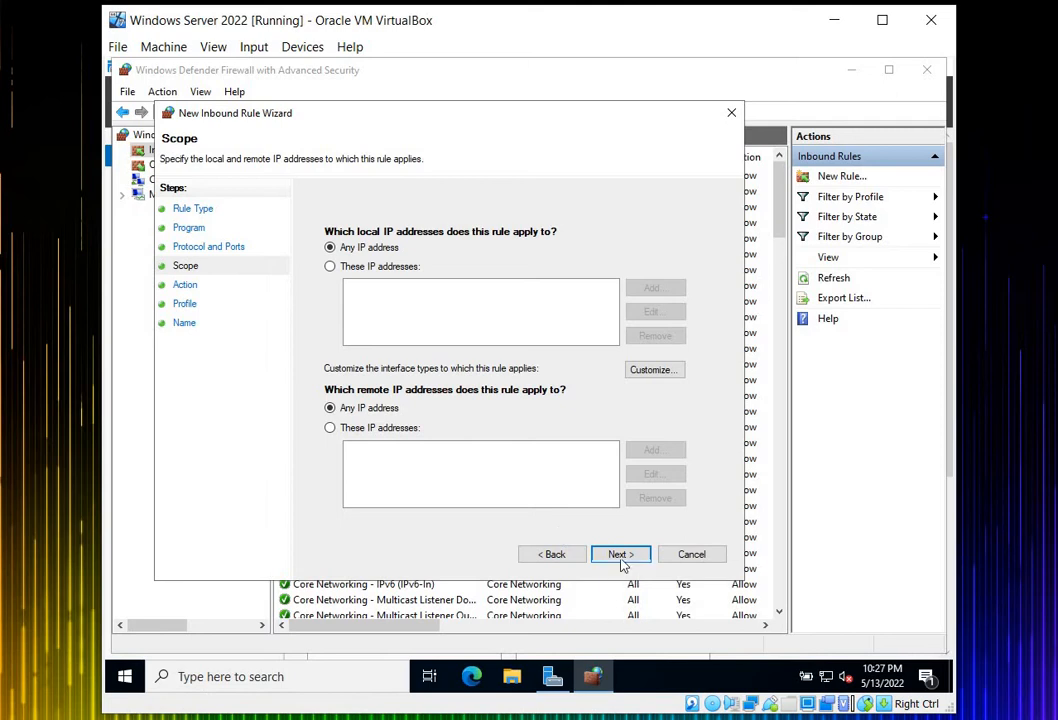
Set the action to Allow the connection and reach the Profile page with Domain, Private, Public checked.
left_click(620, 554)
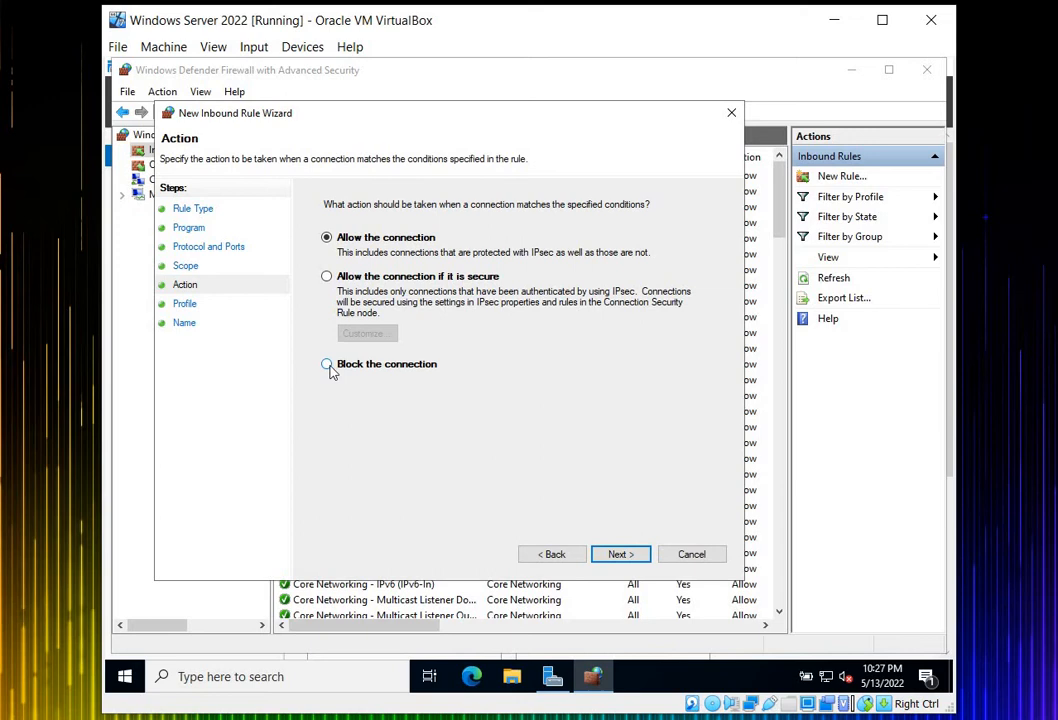
left_click(326, 364)
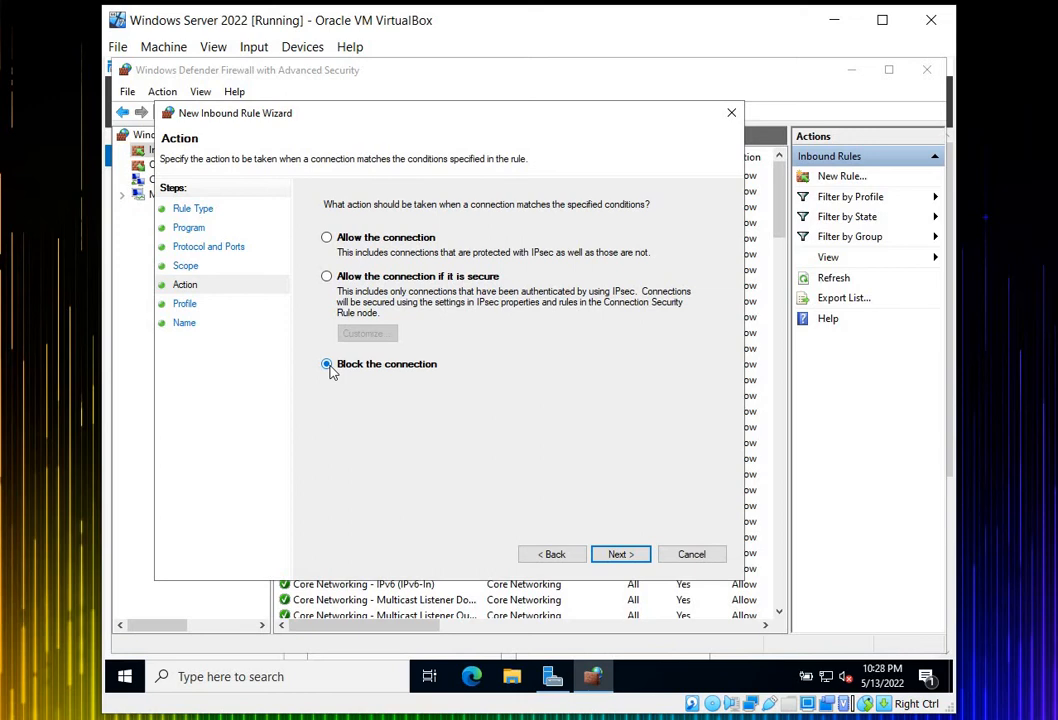
left_click(326, 236)
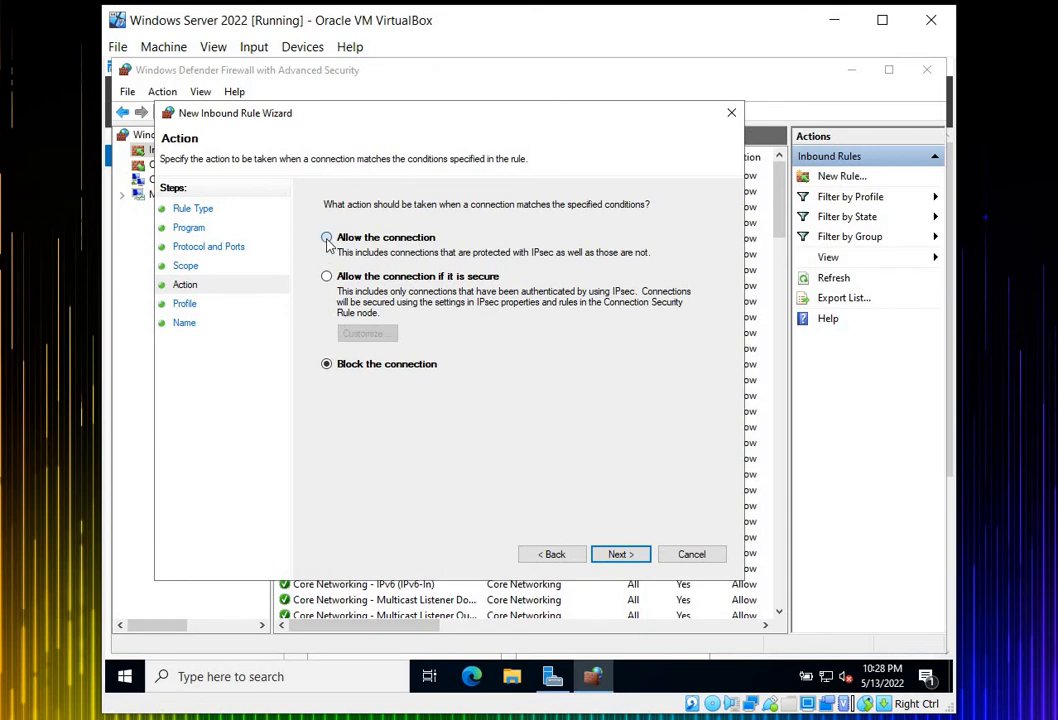
left_click(328, 236)
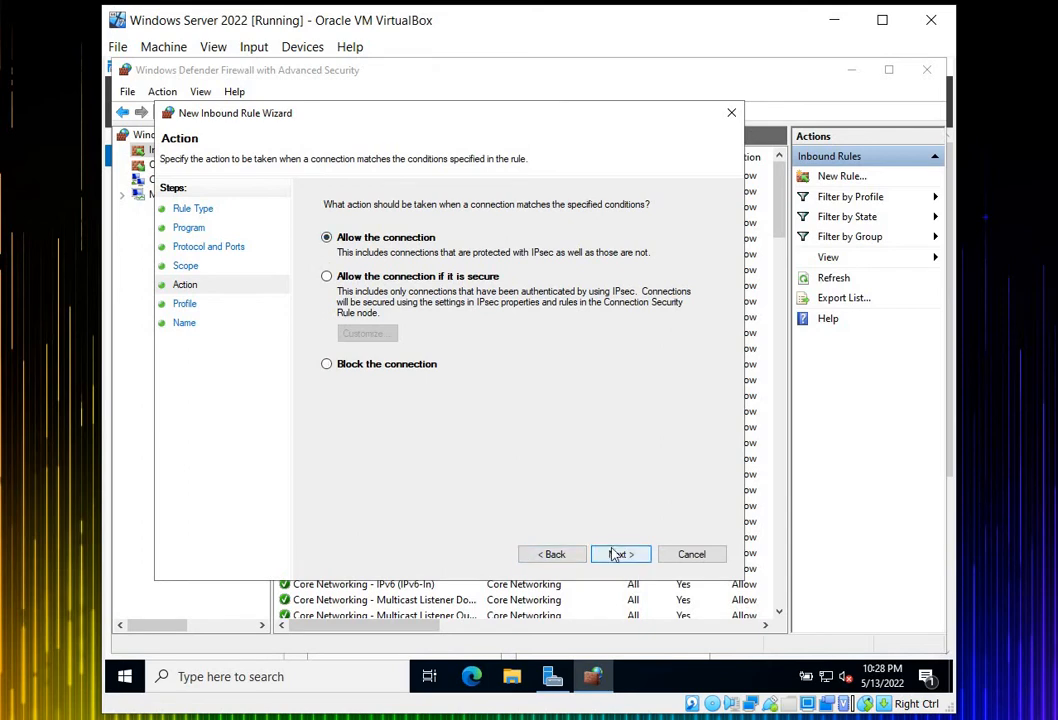
left_click(620, 554)
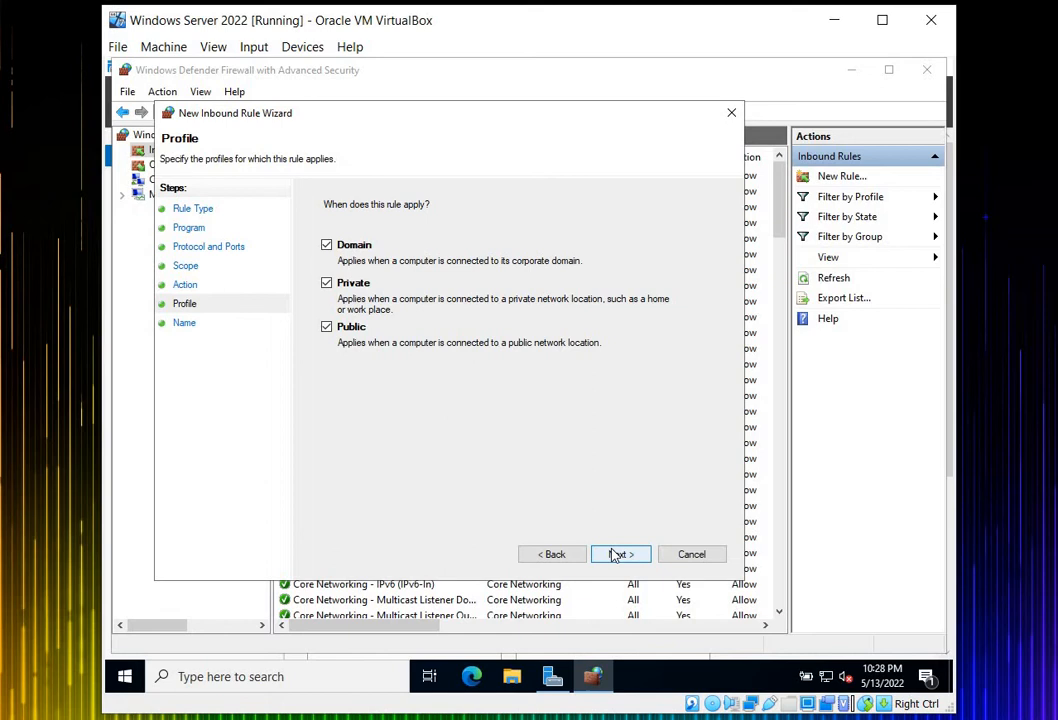
Name the inbound rule 'ICMP V4 Rule For Elyas Tech DC'.
left_click(620, 554)
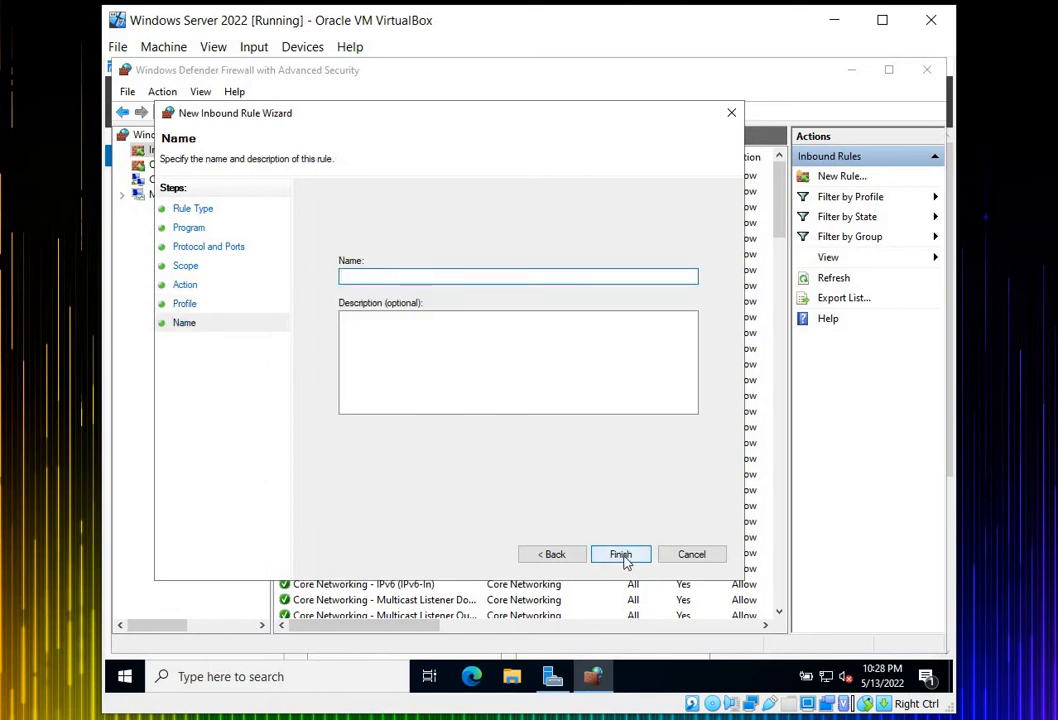
type("ICM")
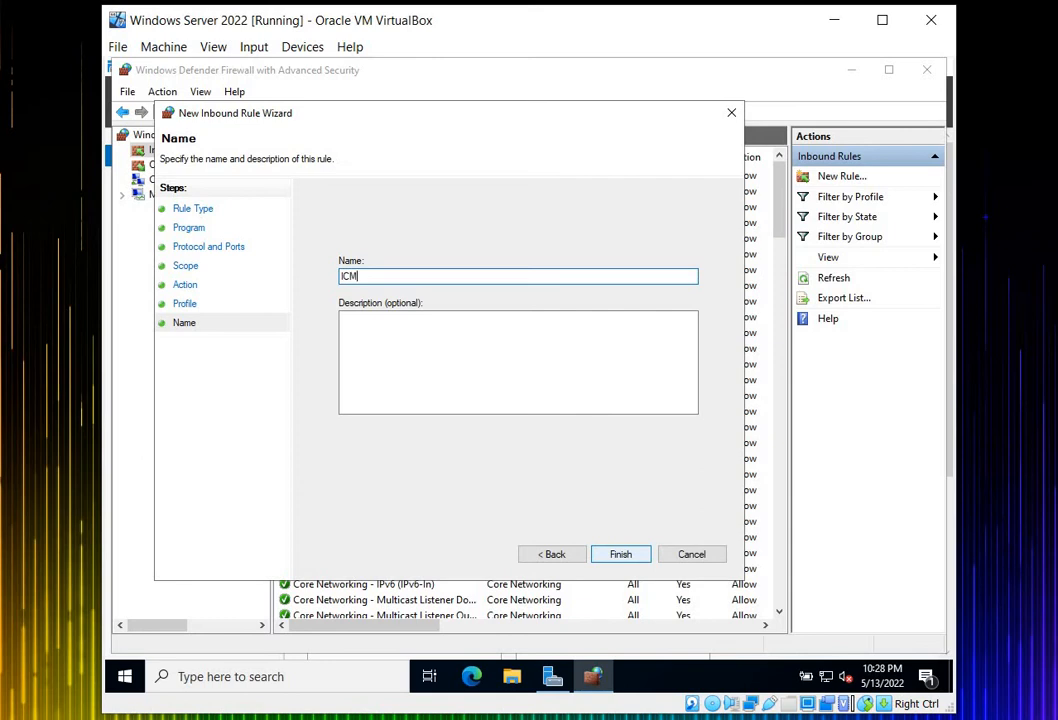
type("P V")
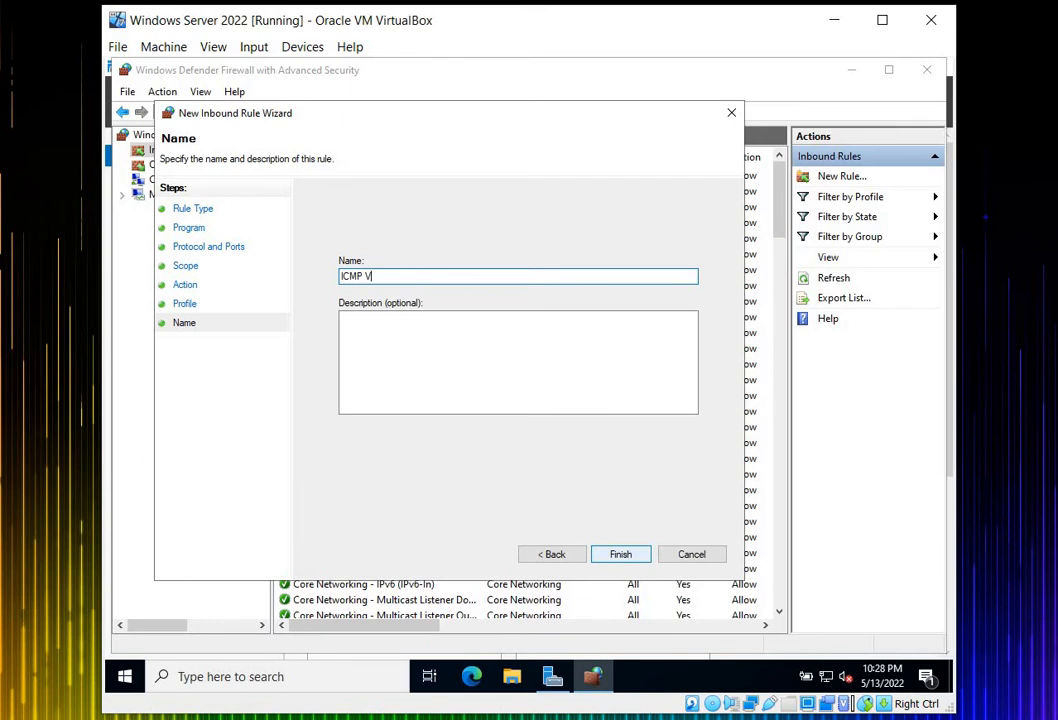
type("4 R")
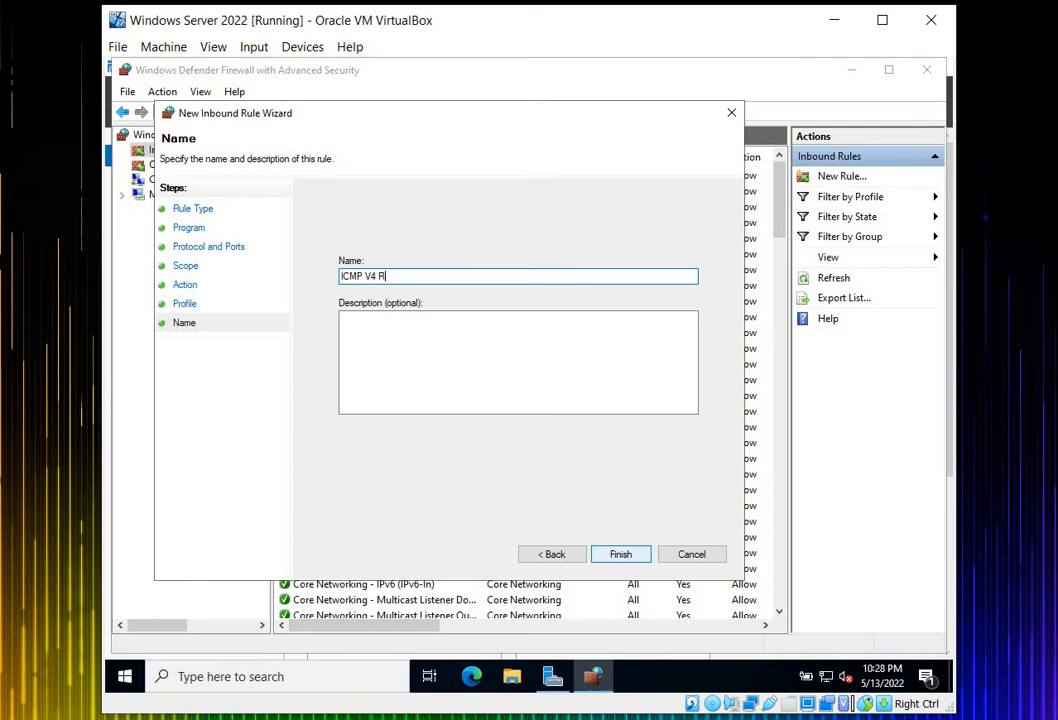
type("ule")
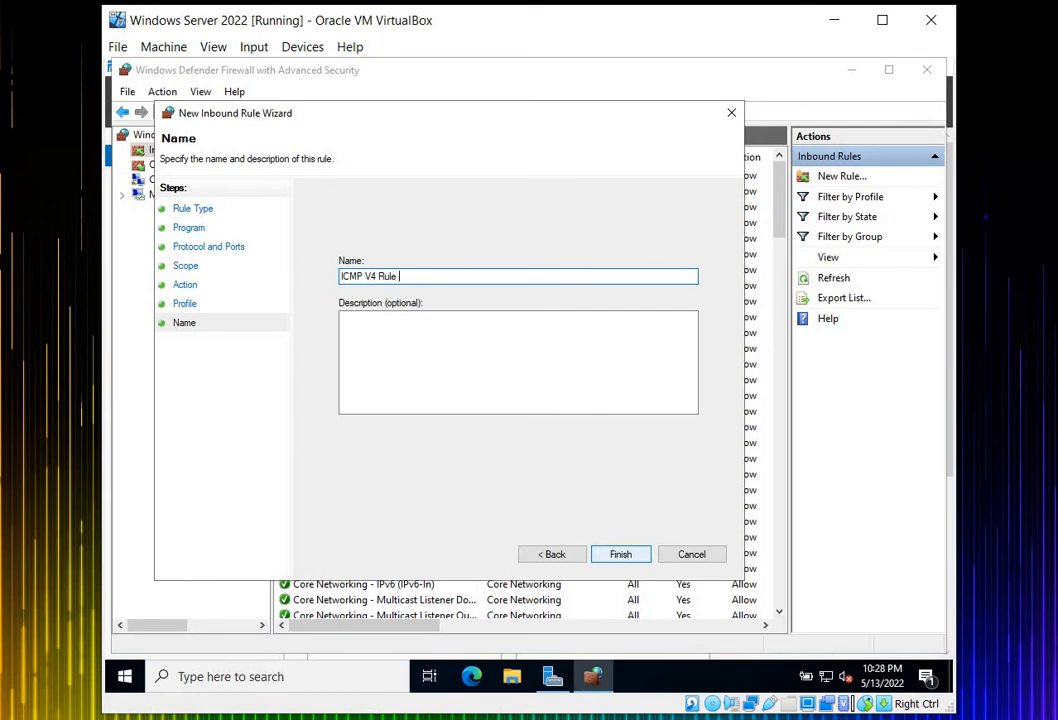
type("For")
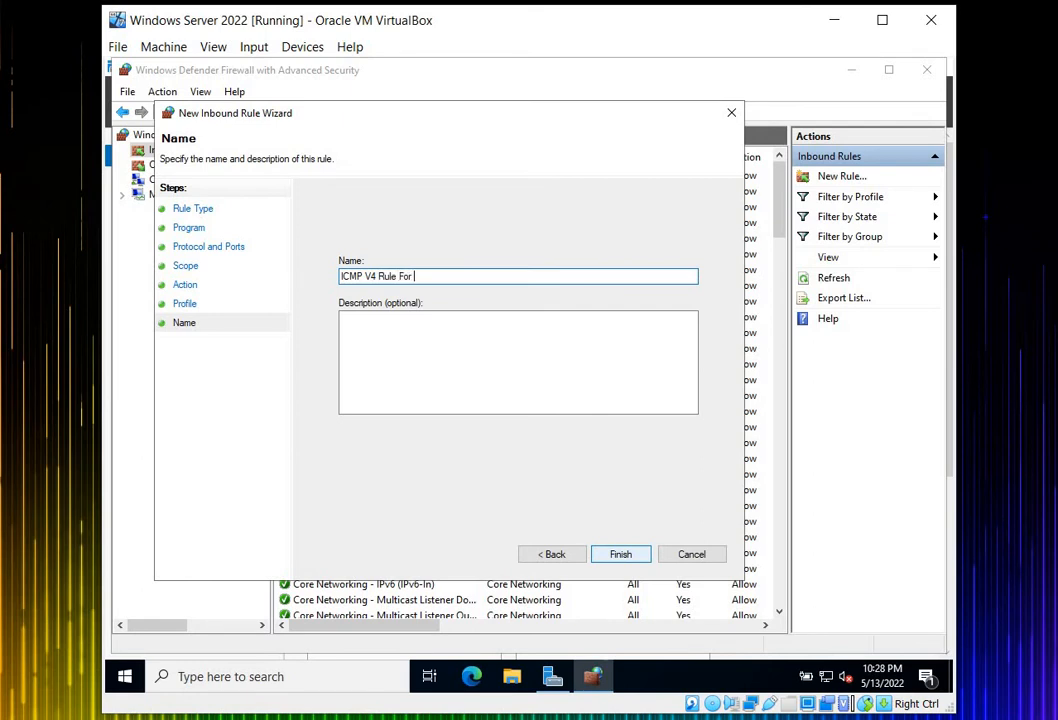
type("Elyas Tech DC")
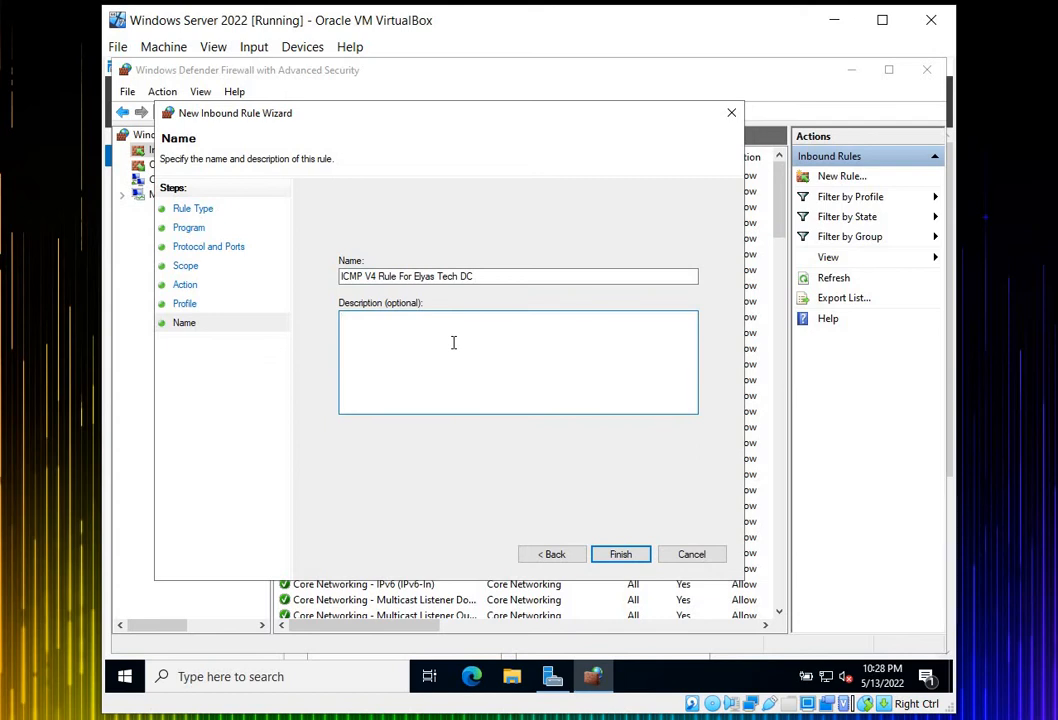
Describe the rule as 'This port is allowed from anywhere!' and finish creating it.
left_click(452, 360)
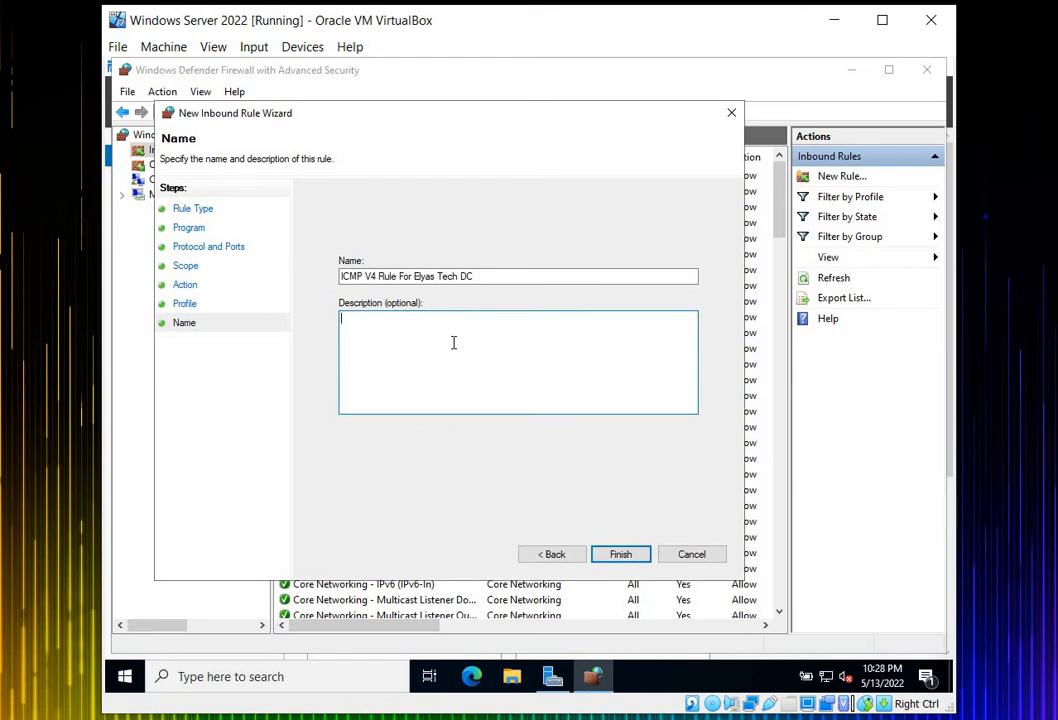
type("t")
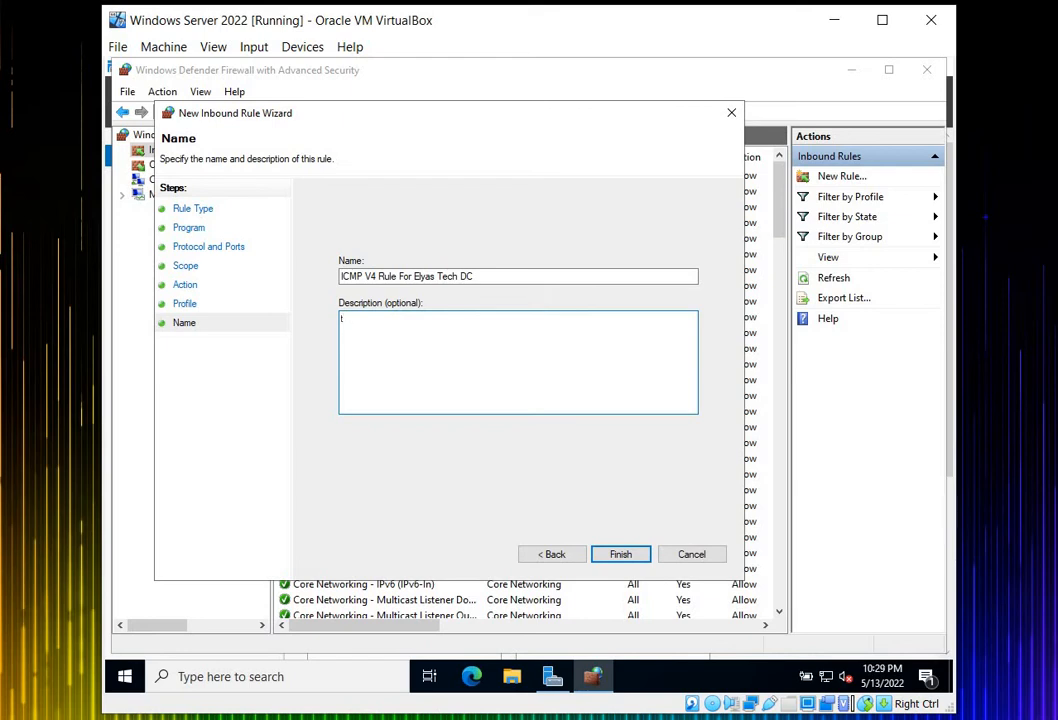
type("This i")
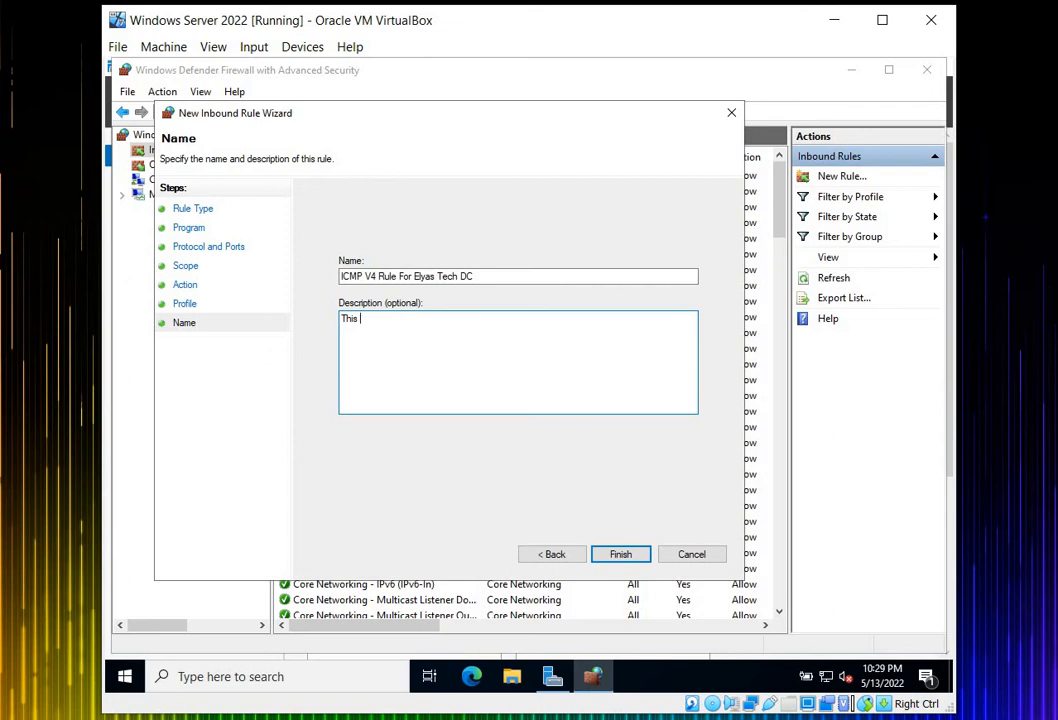
type("port is allow")
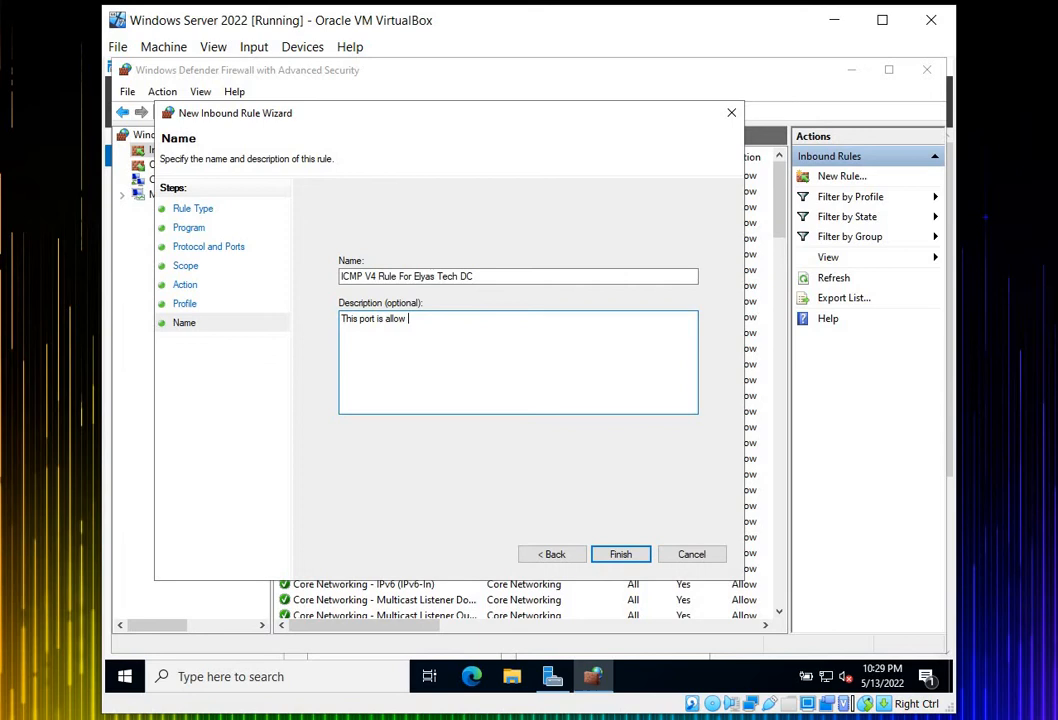
type("from anywhere")
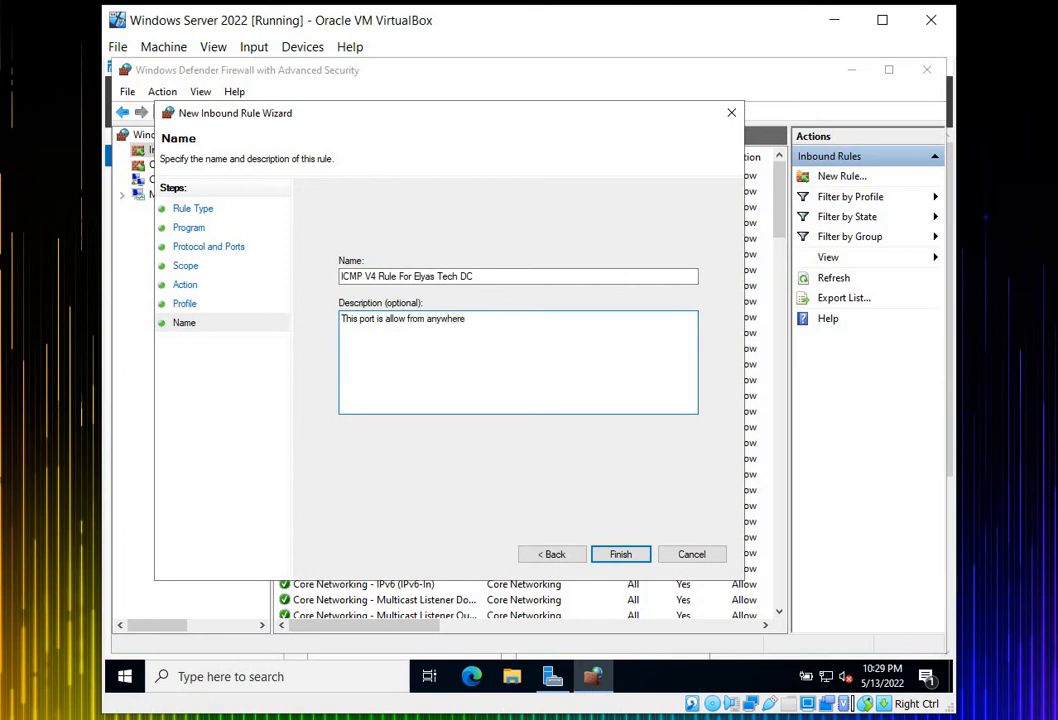
type("!")
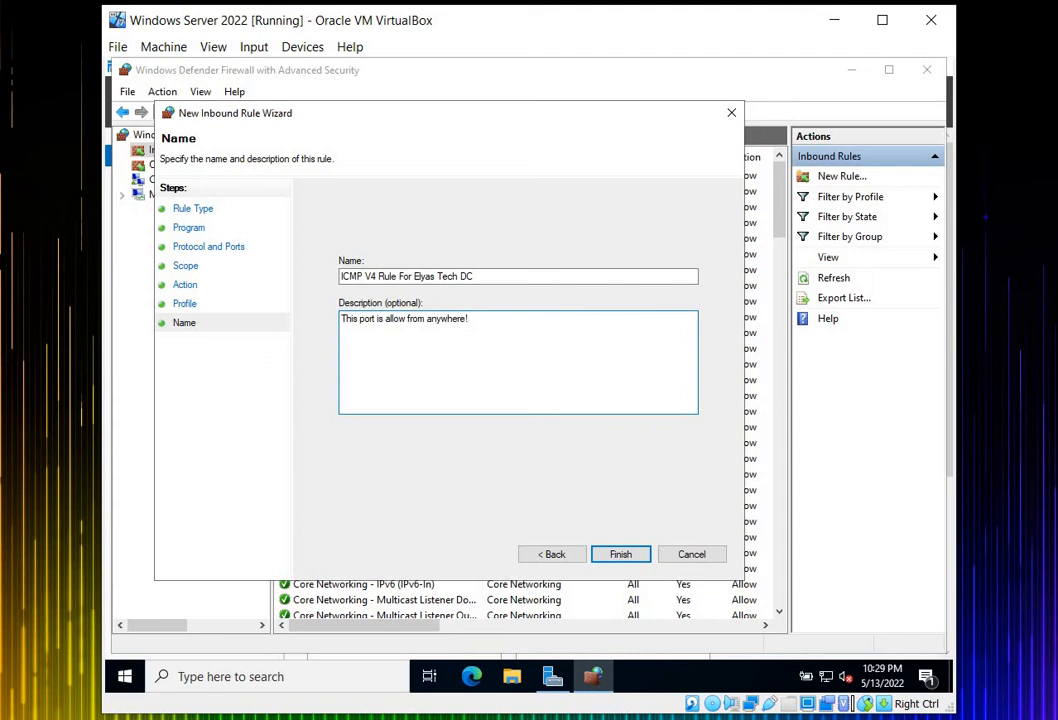
left_click(620, 554)
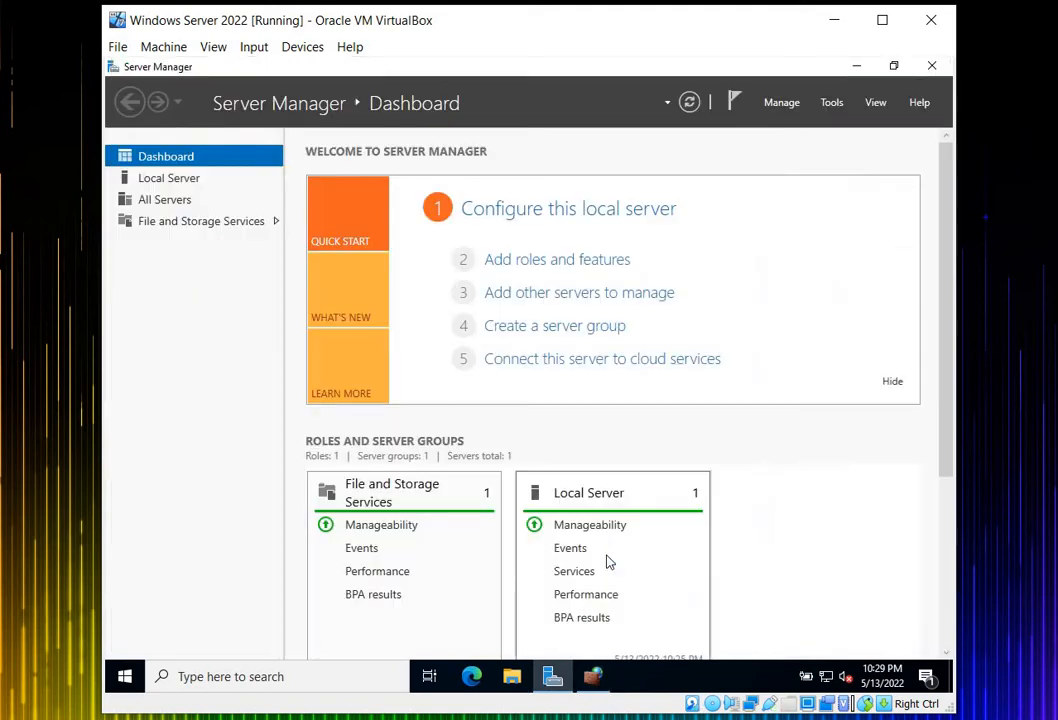
mouse_move(422, 372)
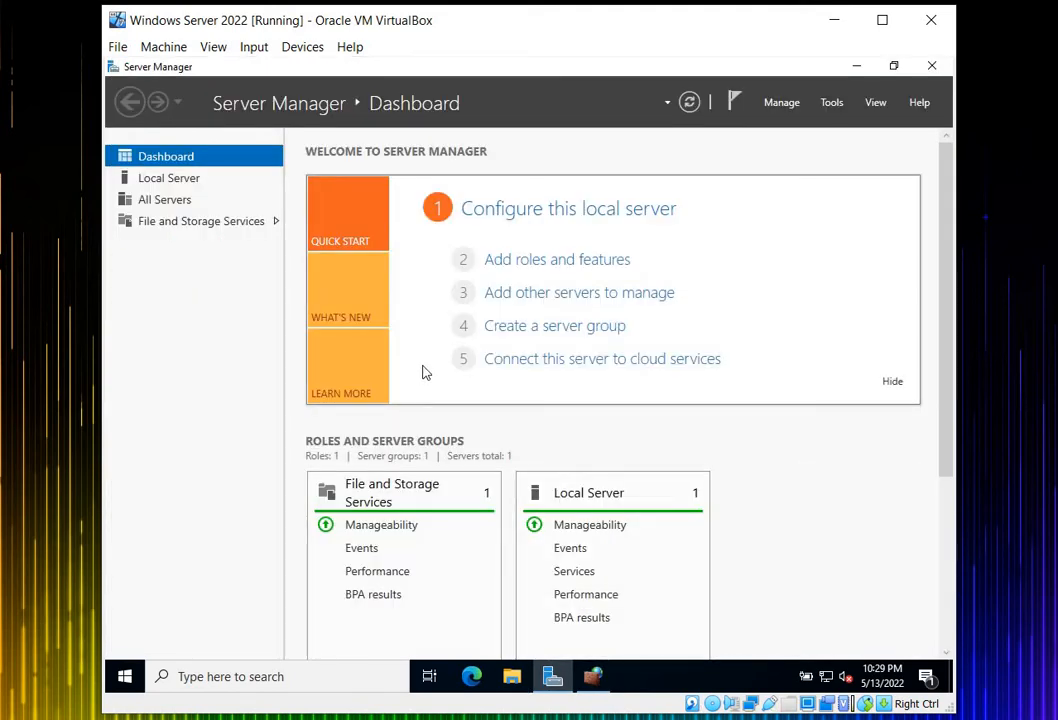
mouse_move(128, 400)
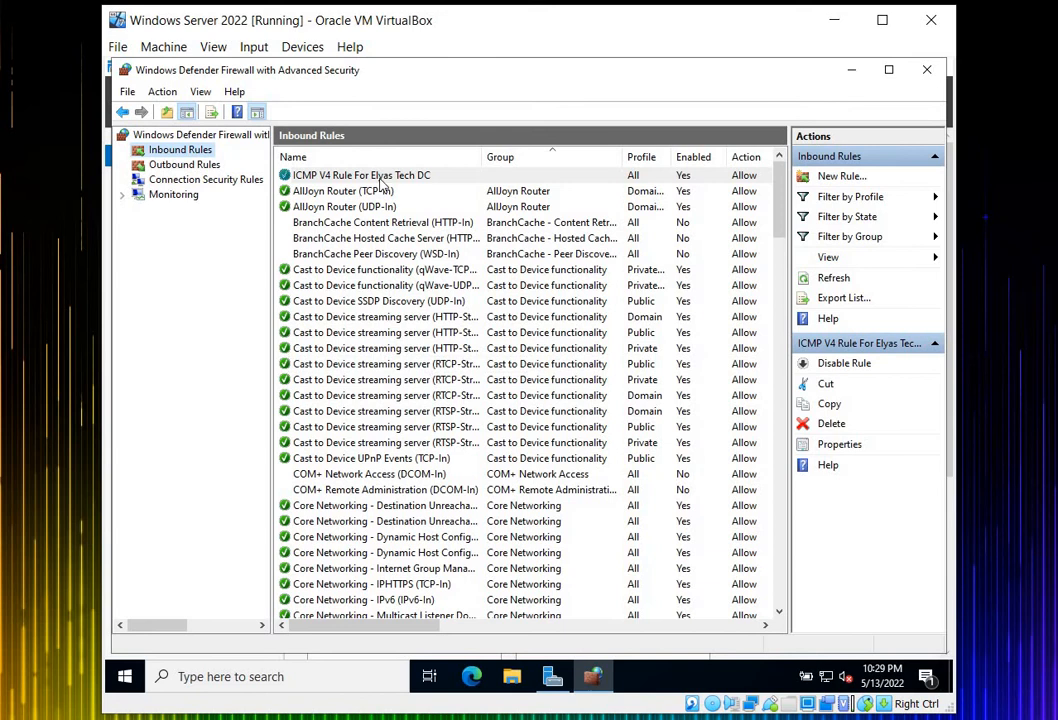
Confirm the ICMP V4 rule in Inbound Rules, then show the Outbound Rules list.
left_click(382, 222)
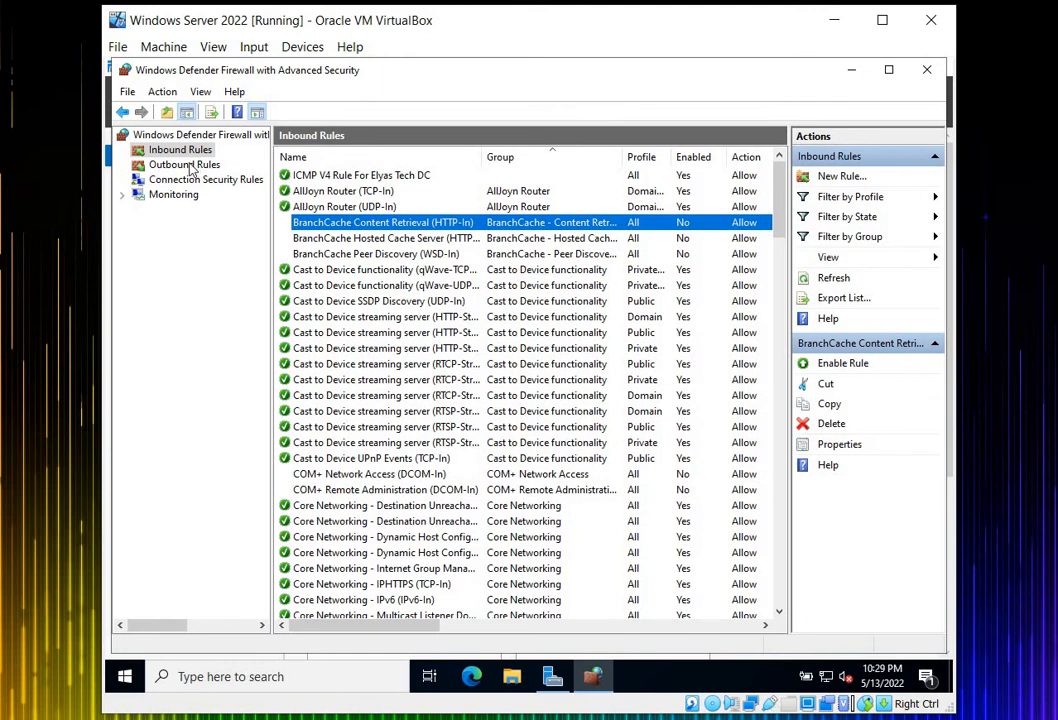
left_click(184, 164)
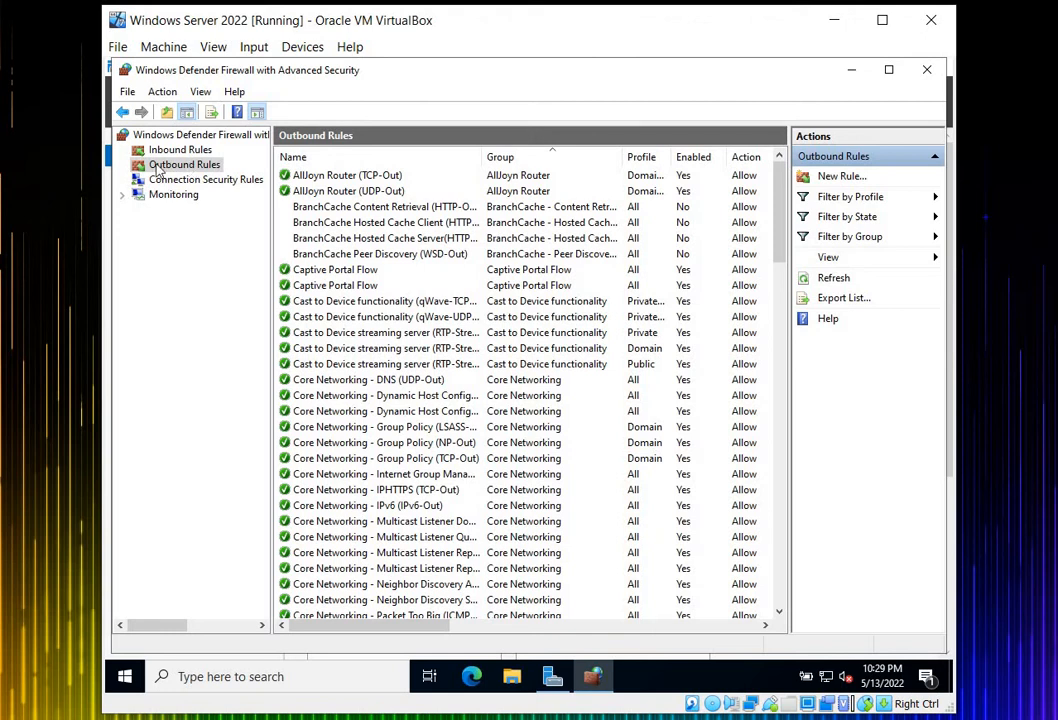
mouse_move(144, 164)
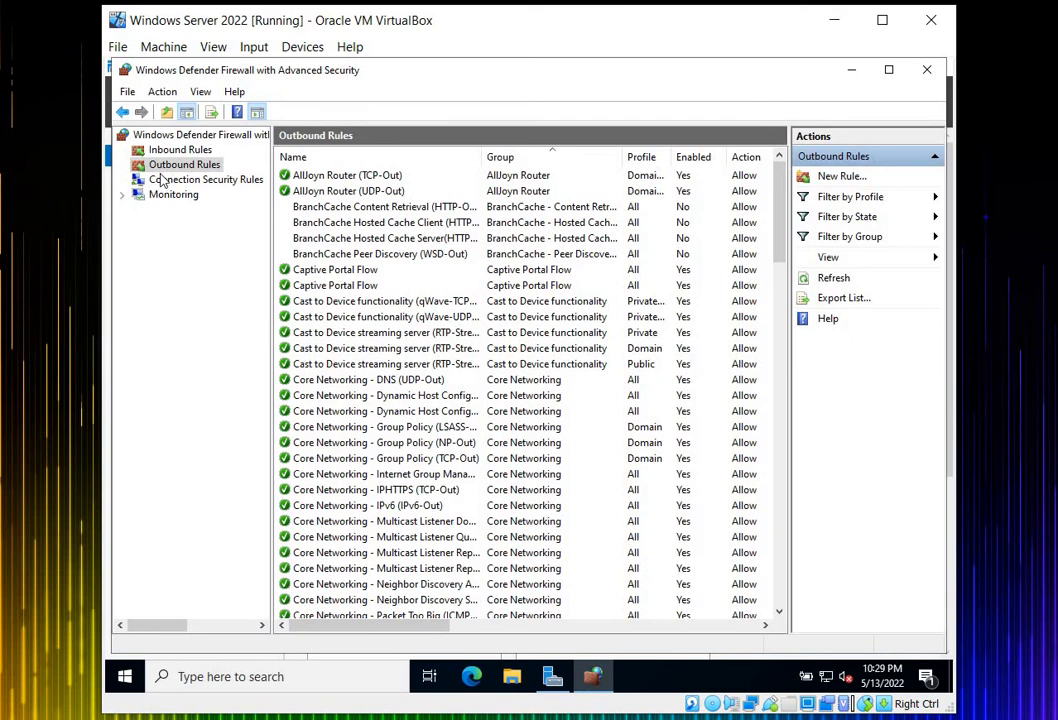
mouse_move(164, 178)
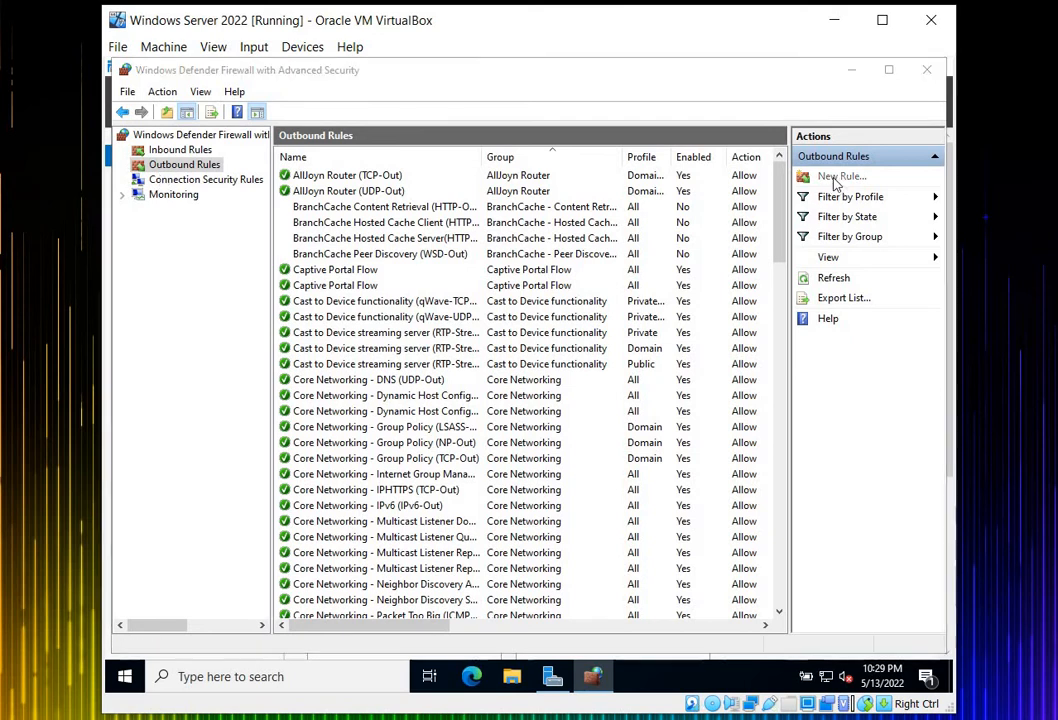
Begin a new custom outbound rule for all programs with protocol type ICMPv4.
left_click(842, 176)
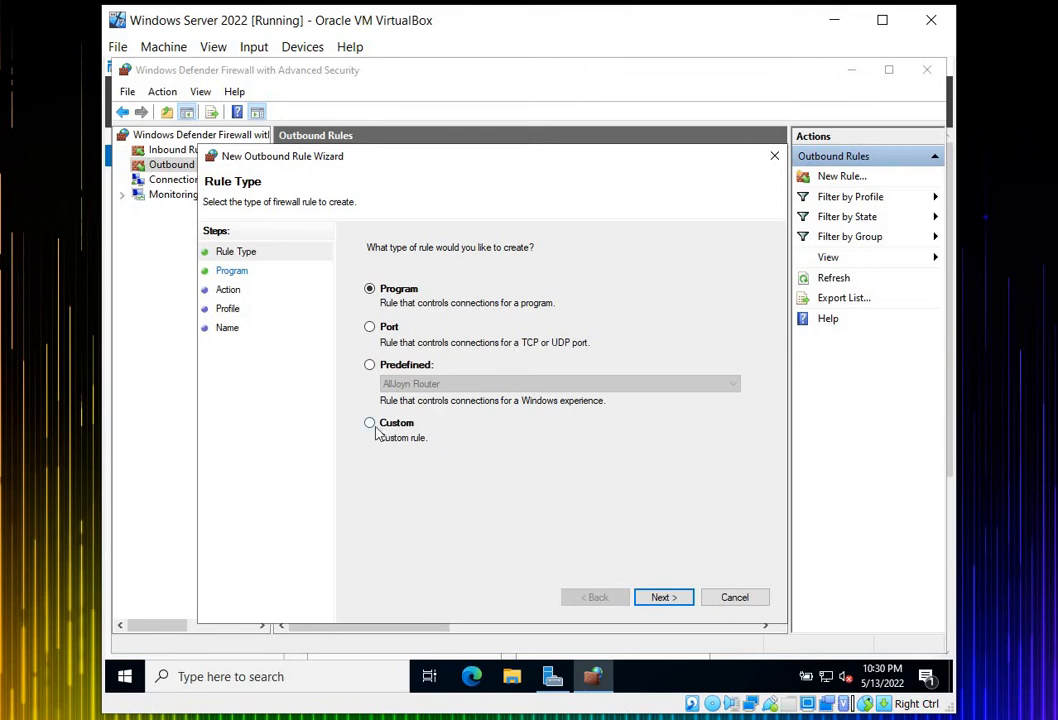
left_click(370, 422)
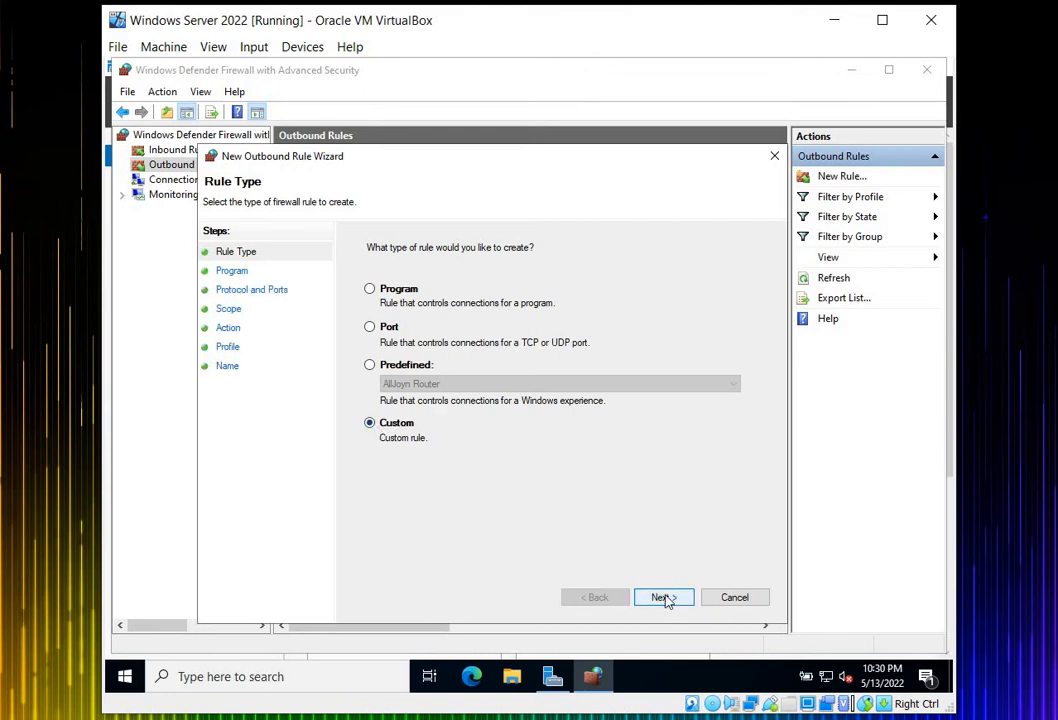
left_click(660, 596)
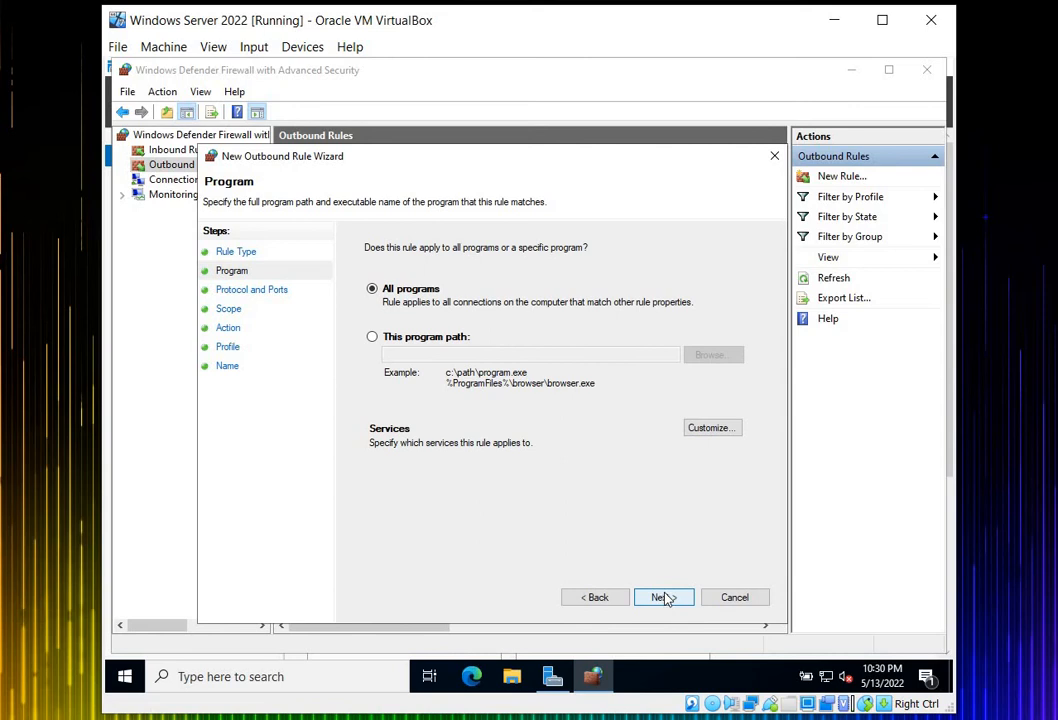
left_click(660, 596)
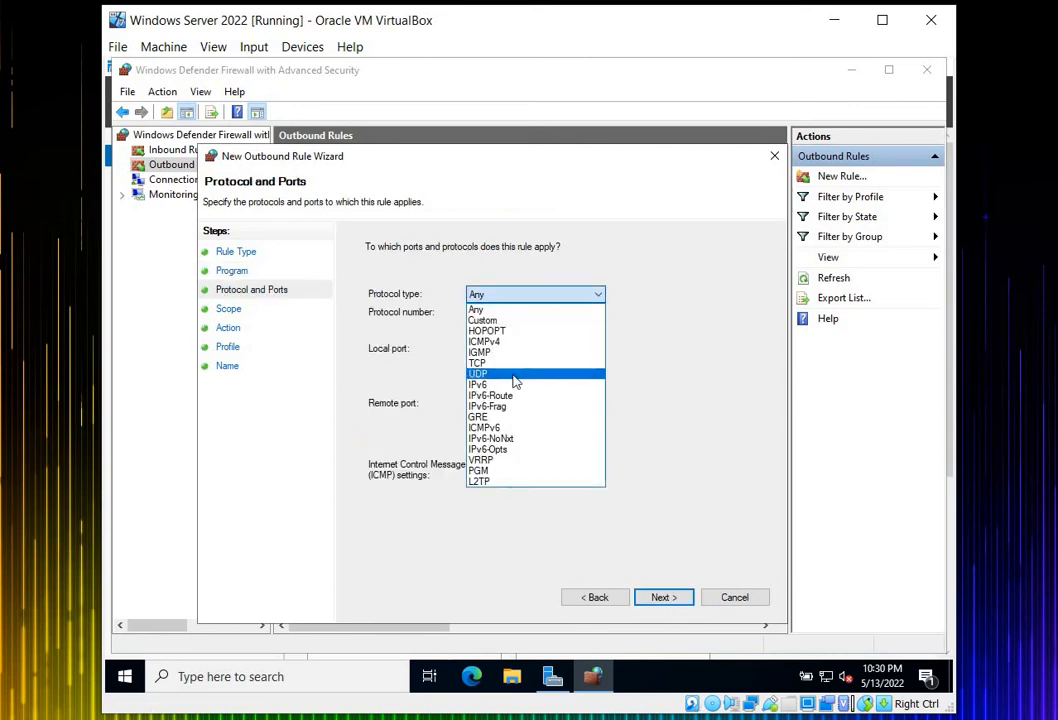
left_click(484, 340)
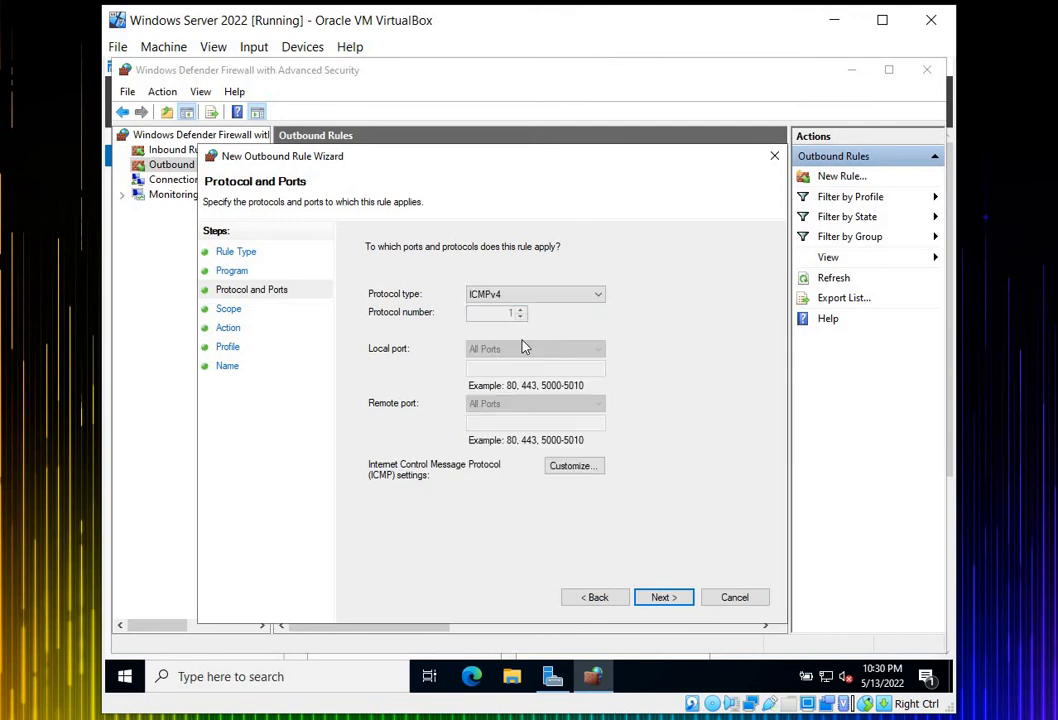
left_click(662, 596)
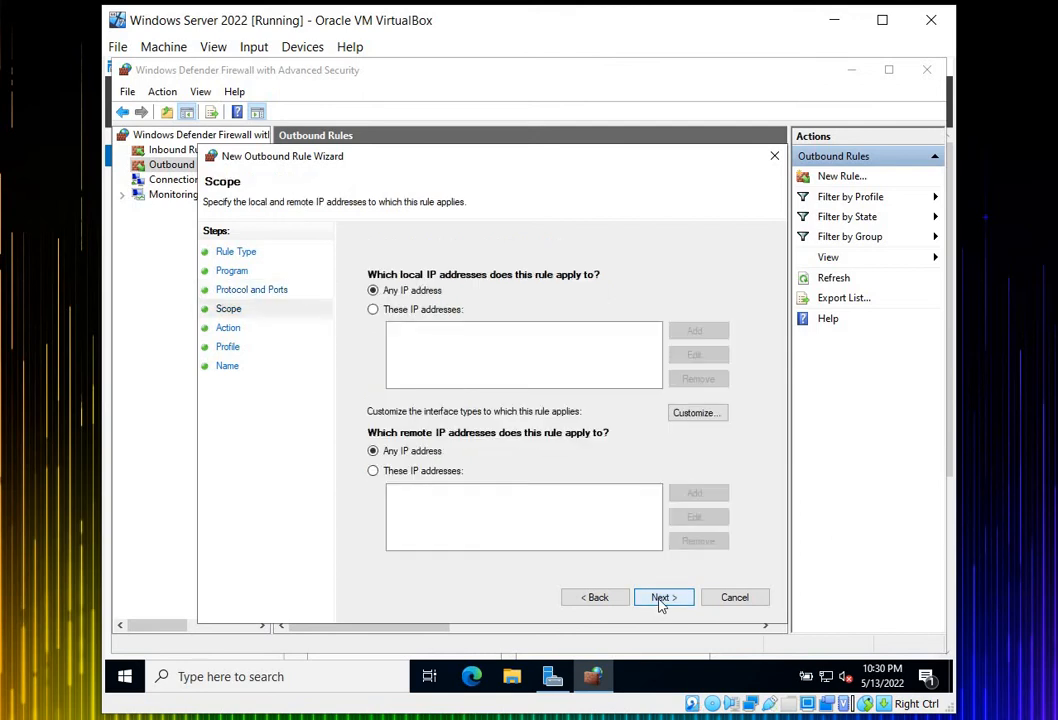
mouse_move(664, 580)
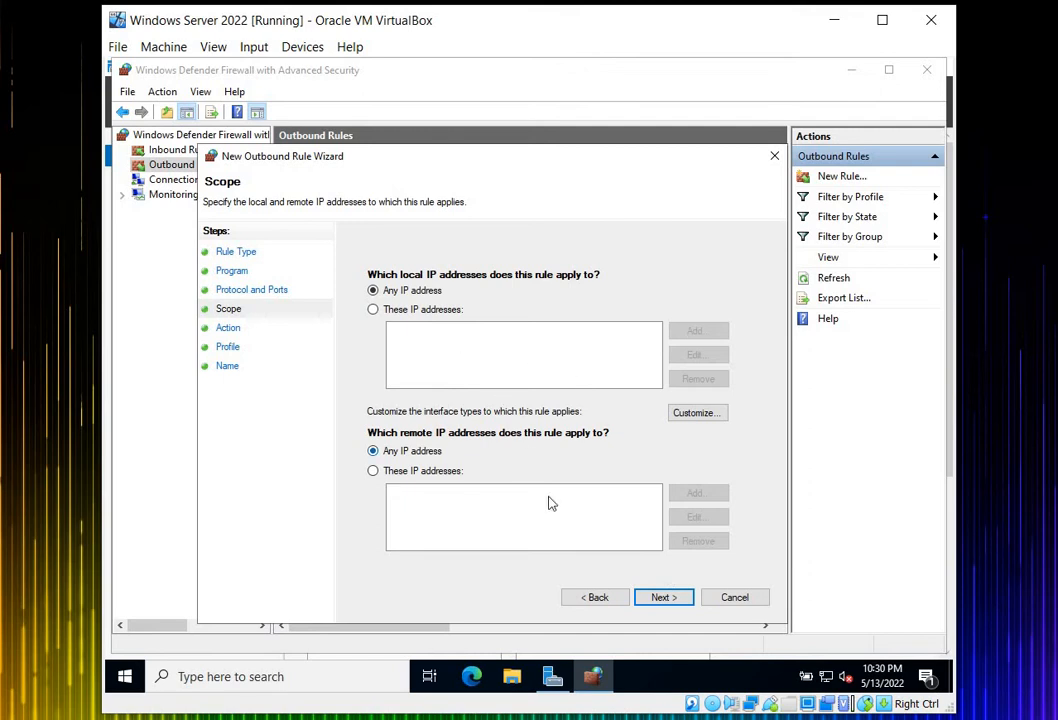
Keep any addresses, set Allow the connection, keep all profiles, and reach the Name page.
left_click(662, 596)
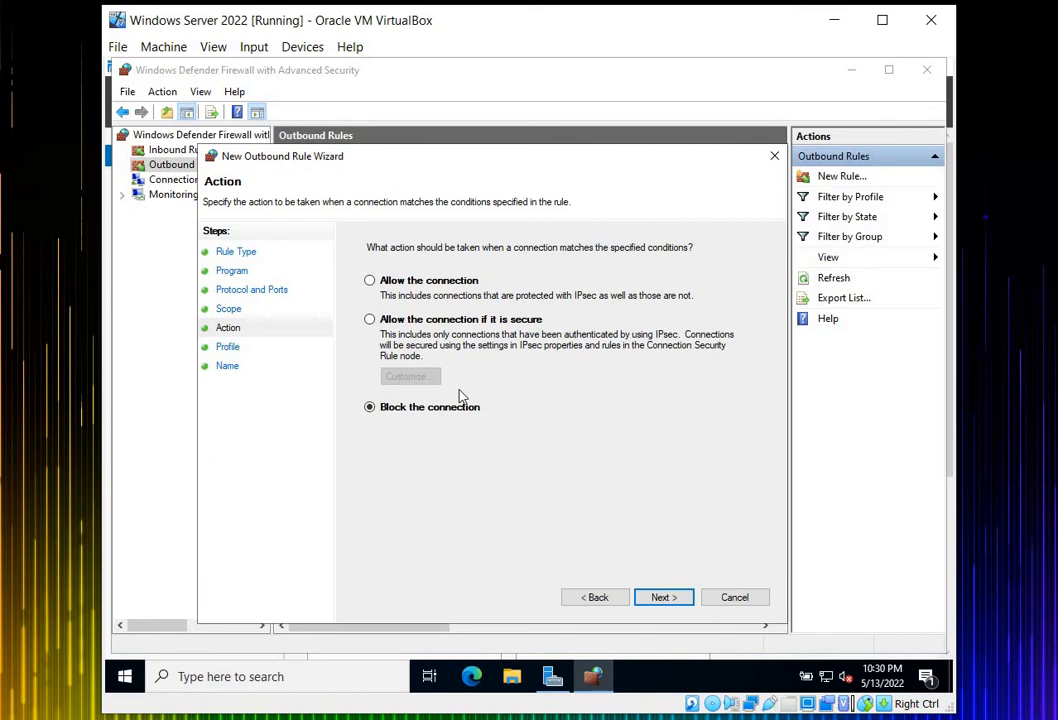
left_click(370, 280)
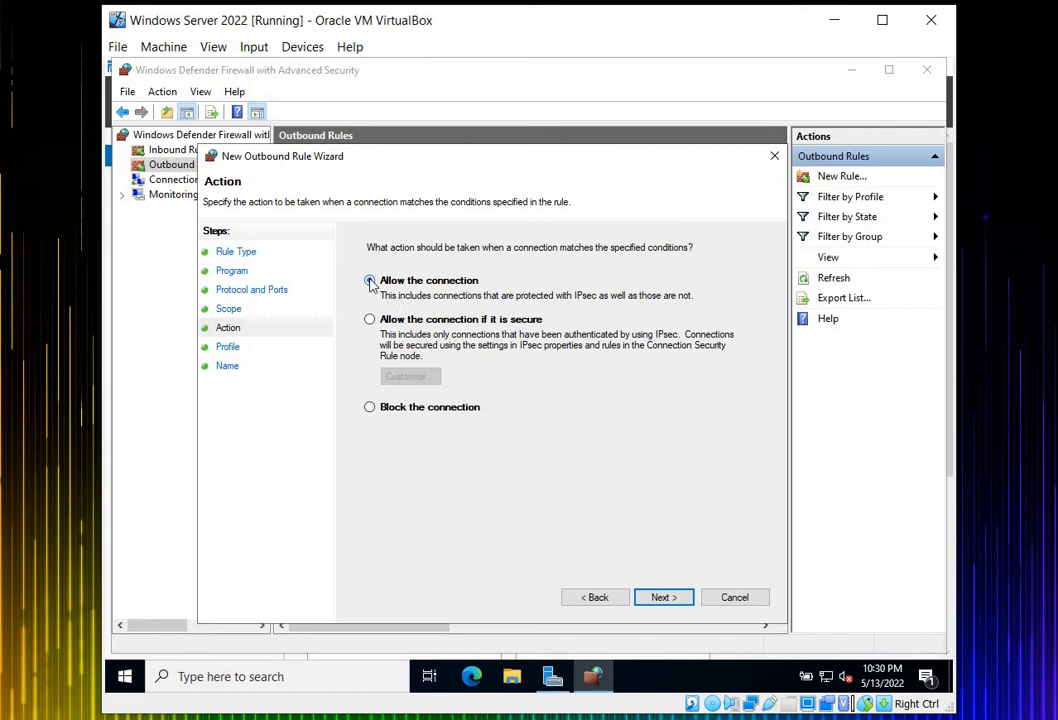
left_click(370, 280)
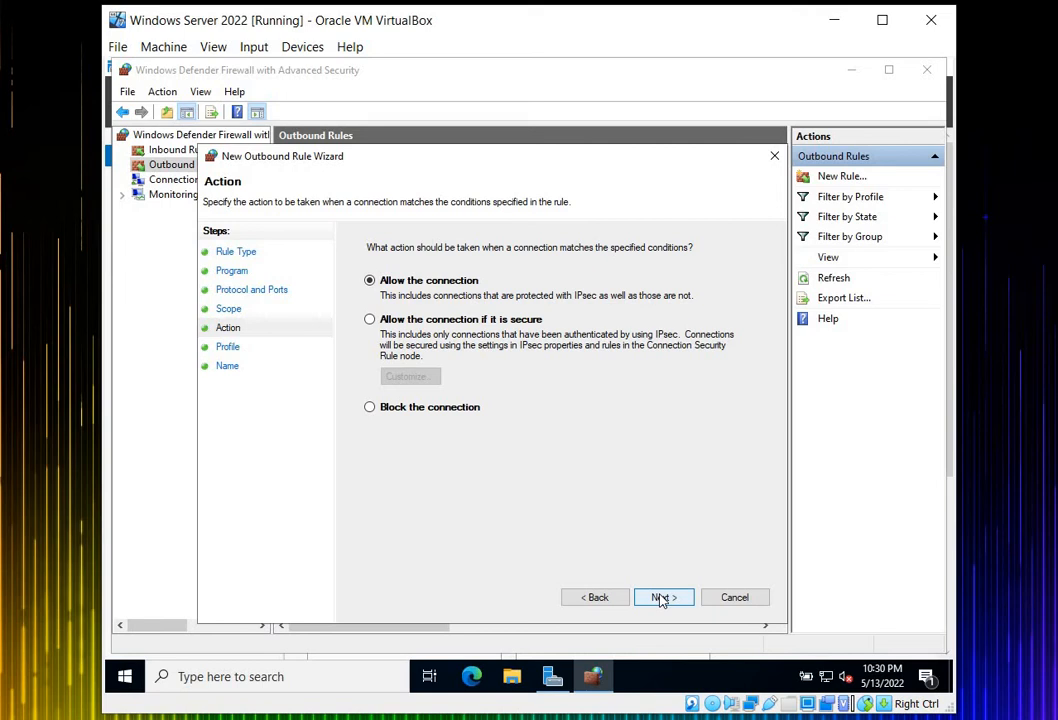
left_click(664, 596)
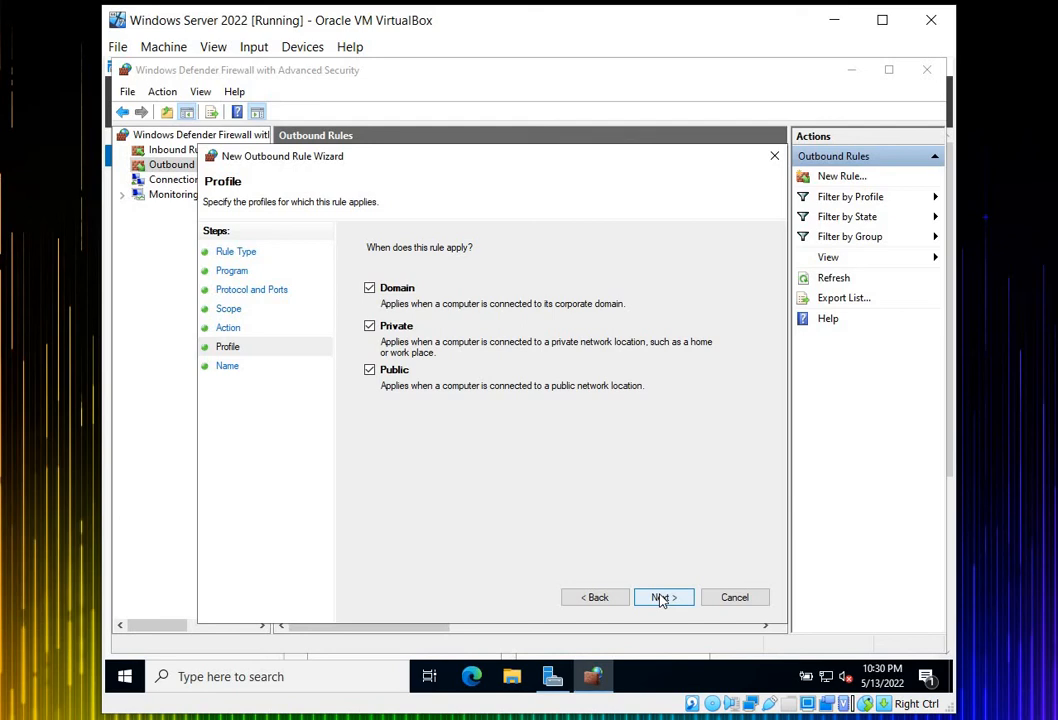
left_click(664, 596)
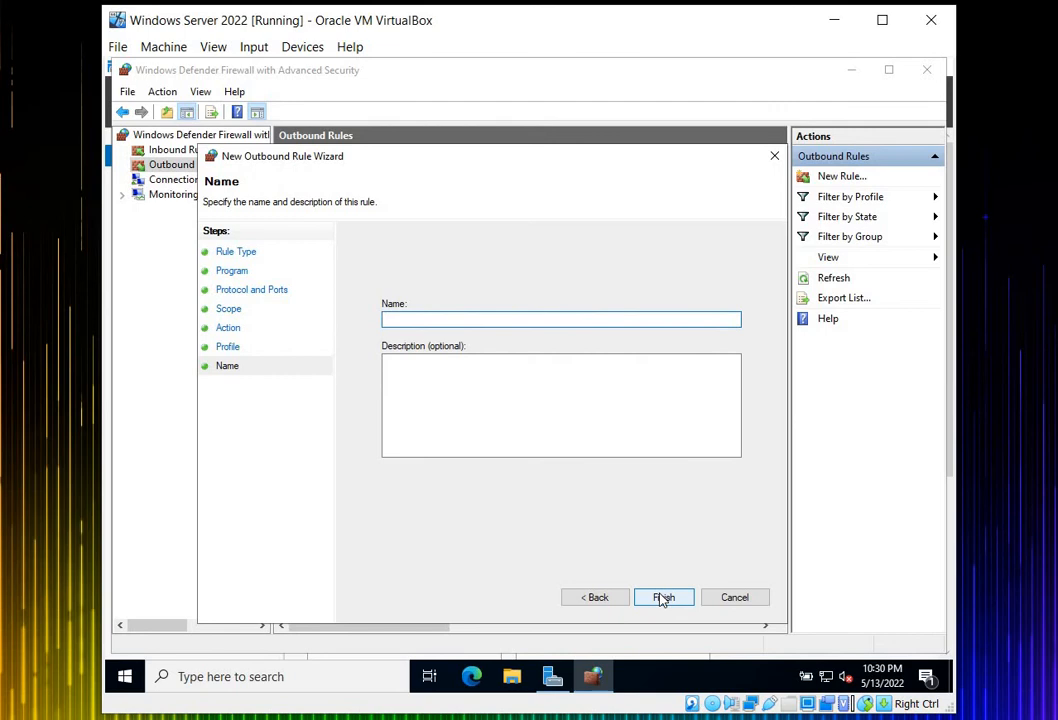
Name the outbound rule 'ICMP V4 Rule for Elyas Tech DC' with no description and finish it.
left_click(560, 318)
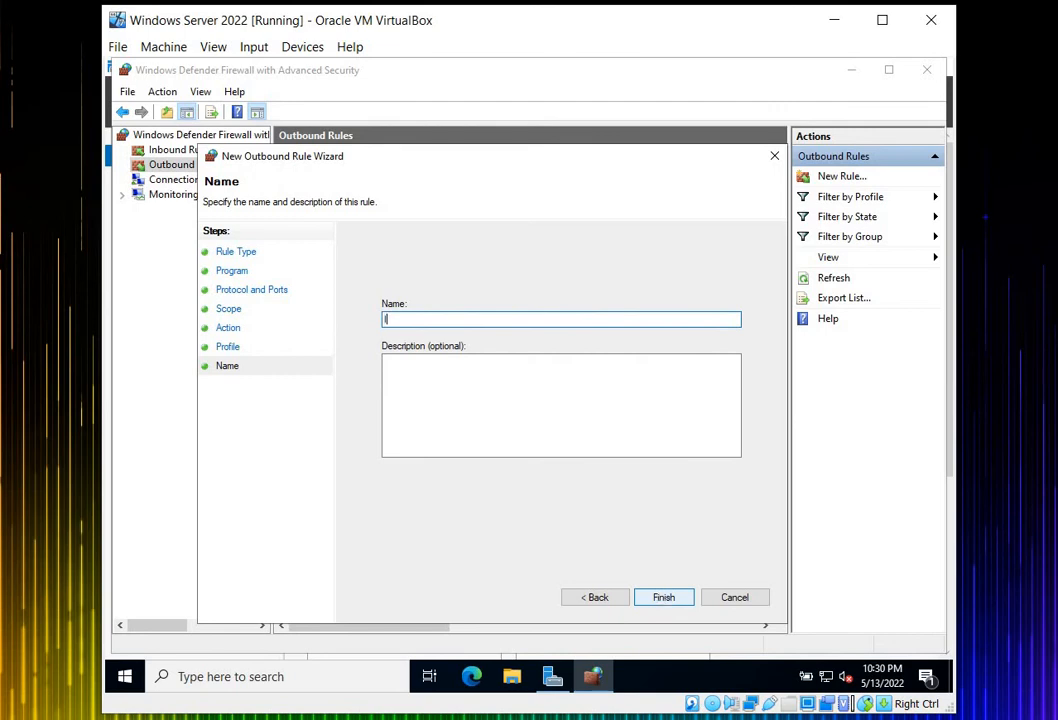
type("ICMP")
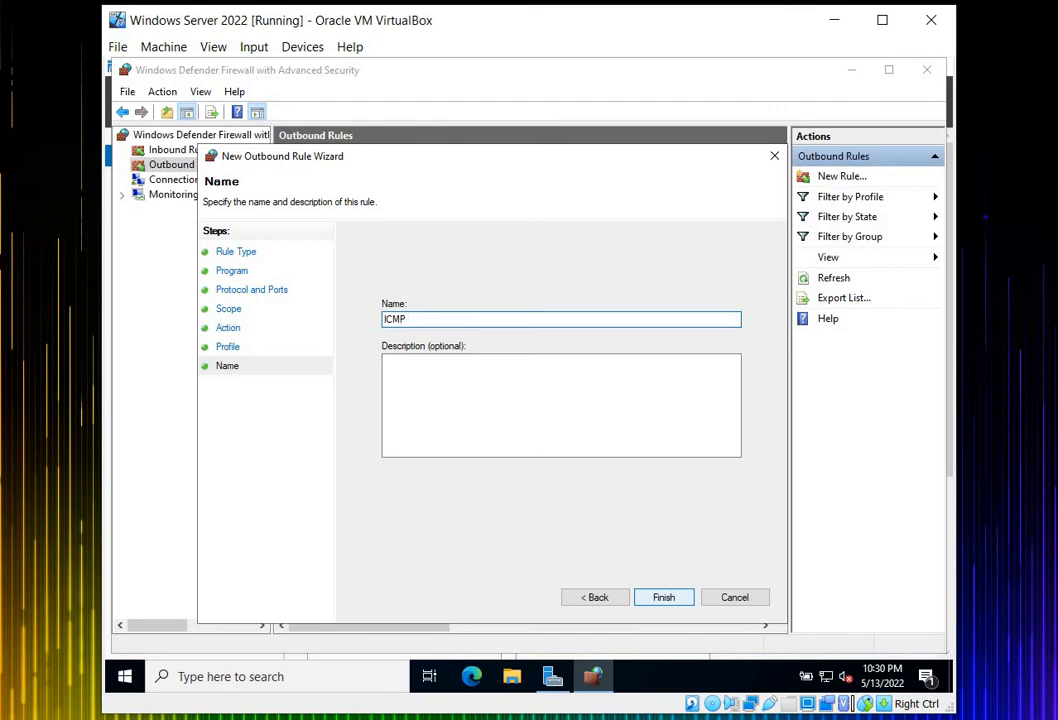
type("V4")
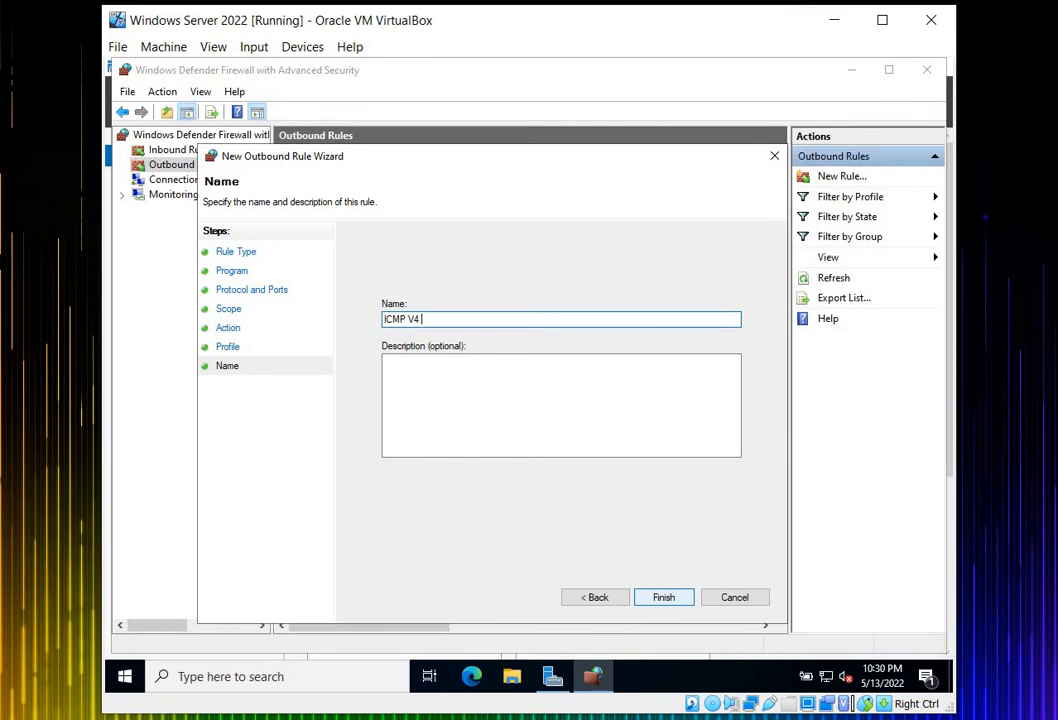
type("R")
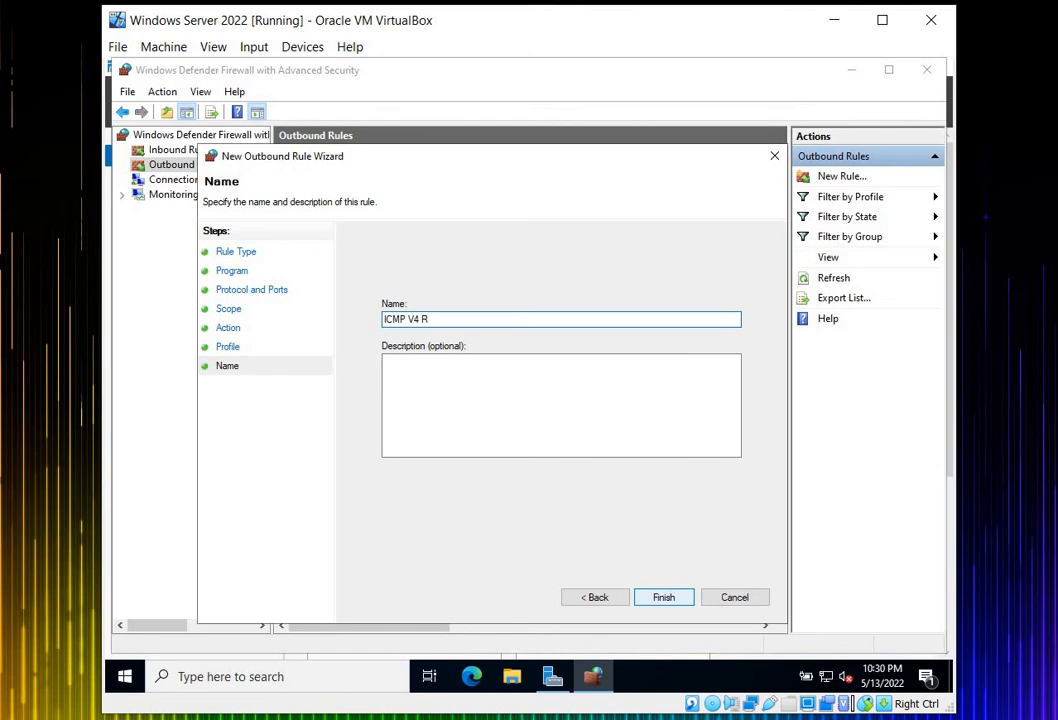
type("ule for")
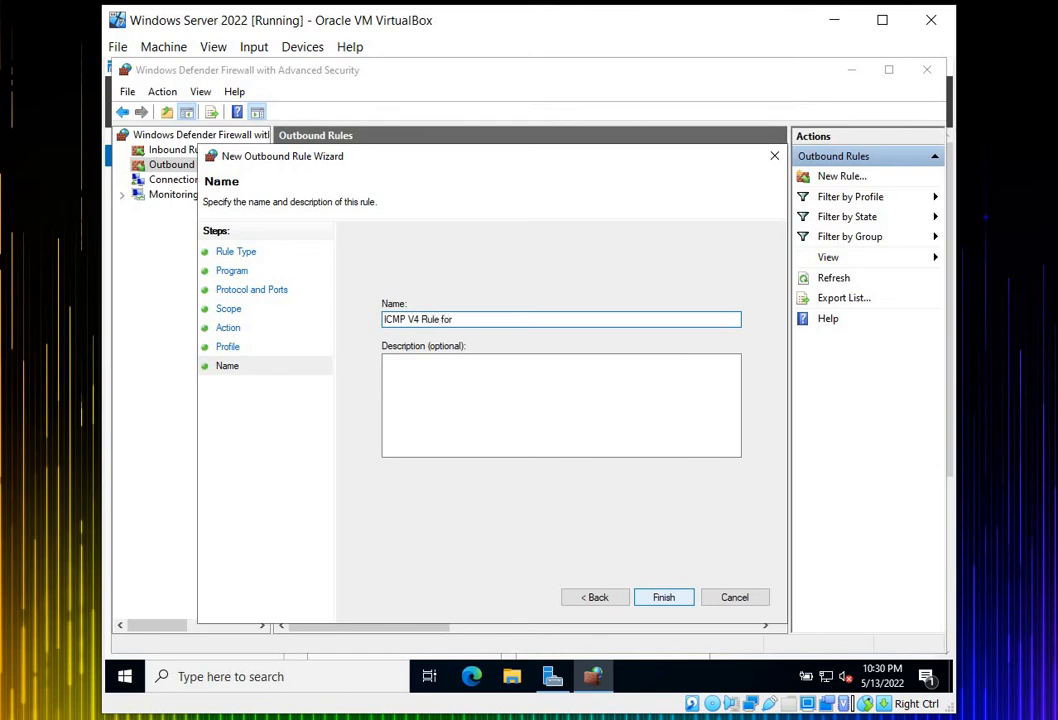
type("Elyas")
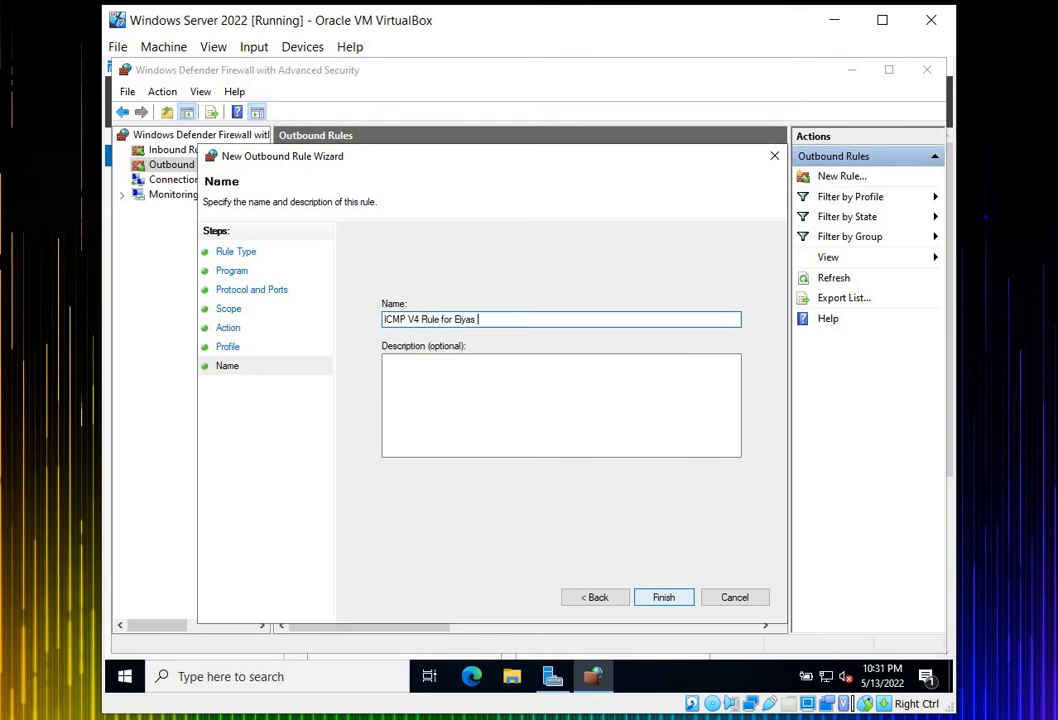
type("Tech DC")
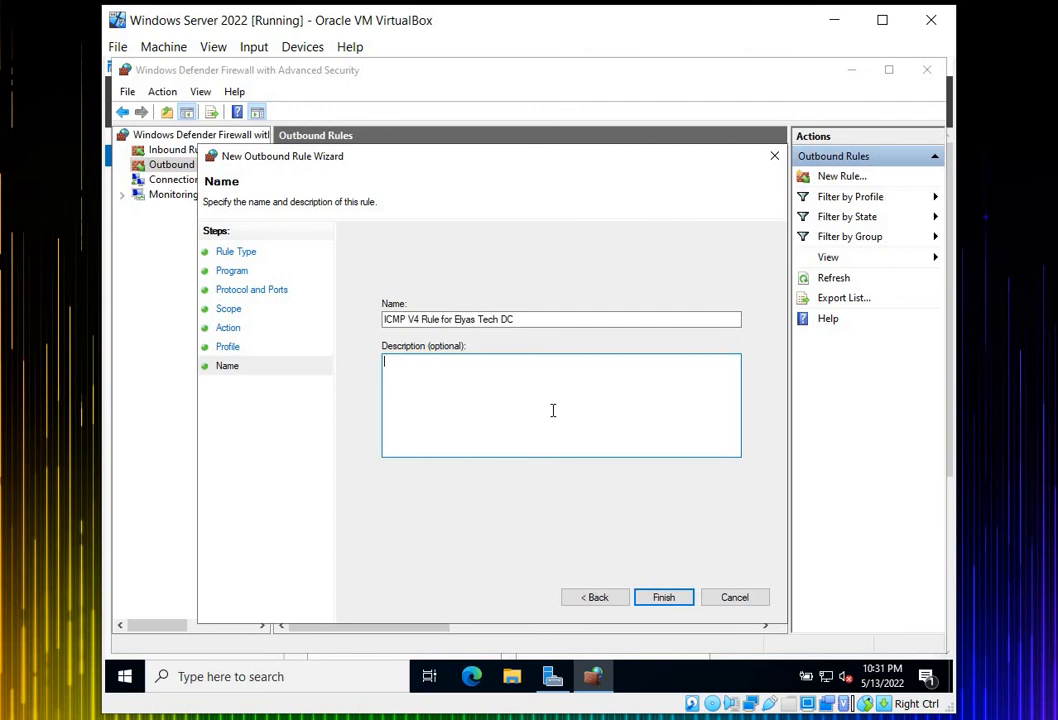
mouse_move(600, 544)
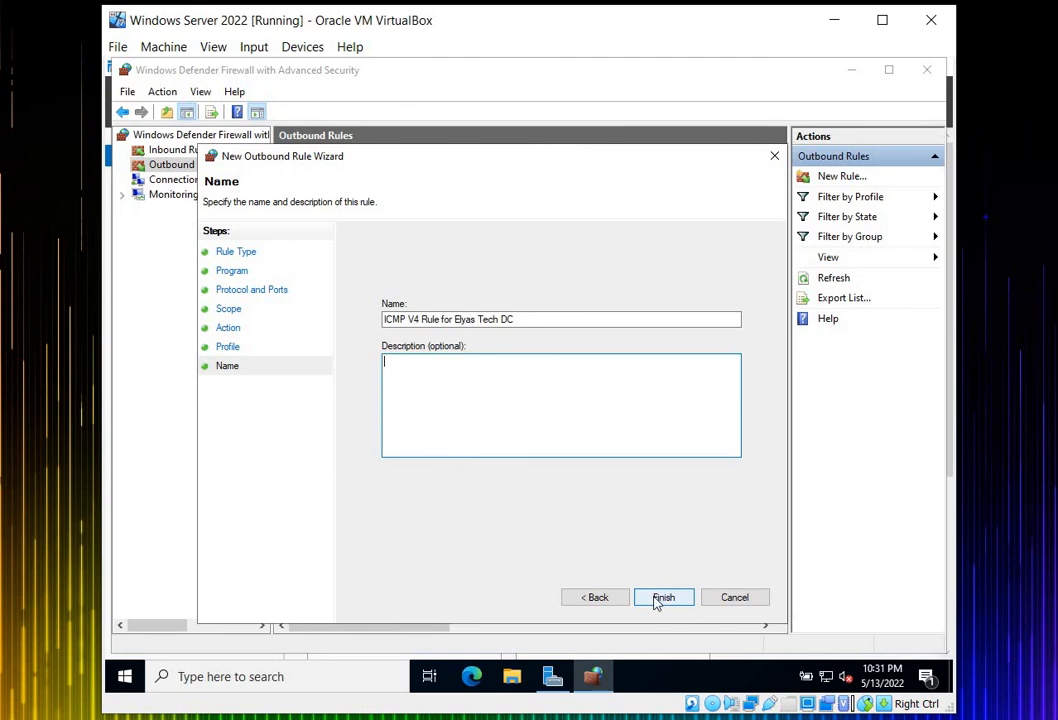
left_click(664, 596)
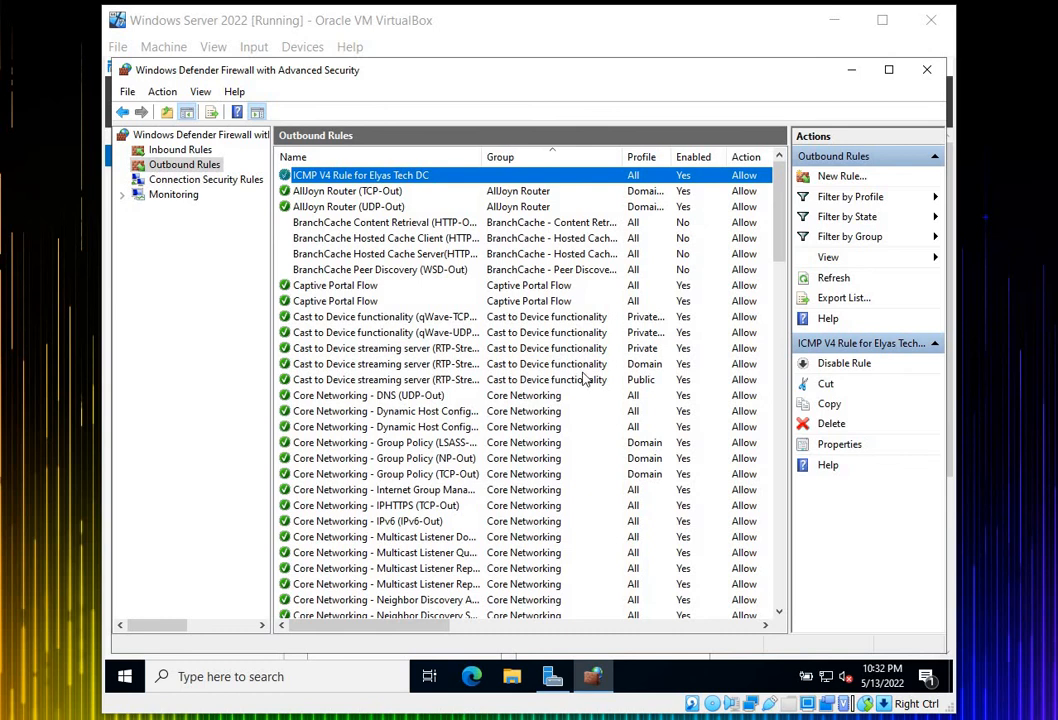
mouse_move(330, 180)
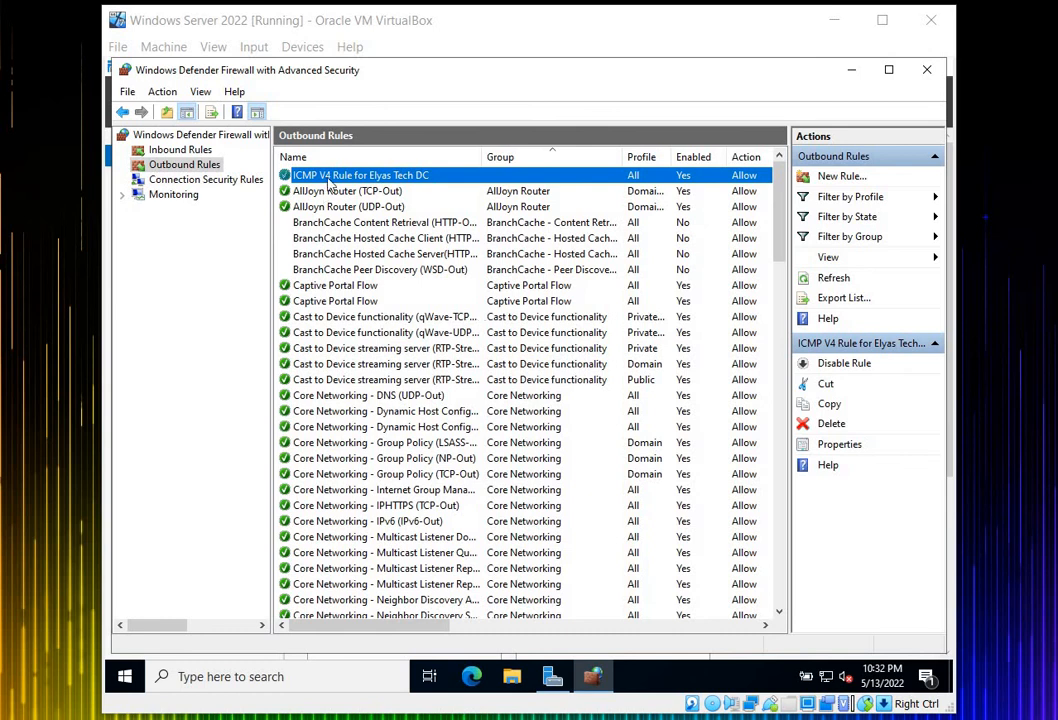
right_click(360, 176)
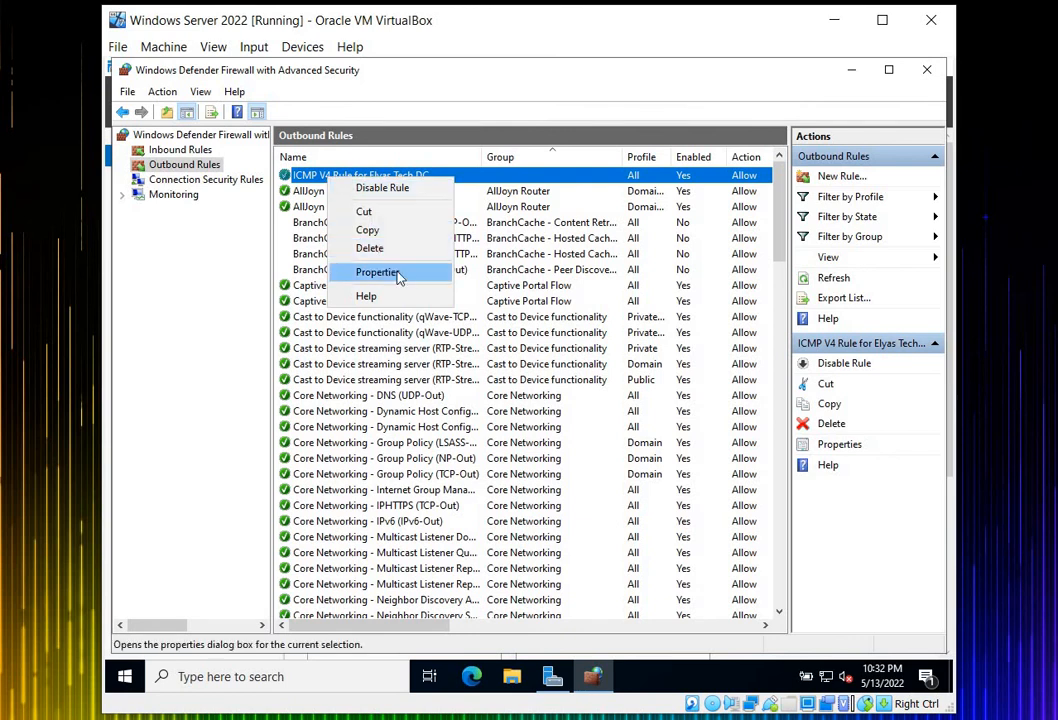
mouse_move(380, 188)
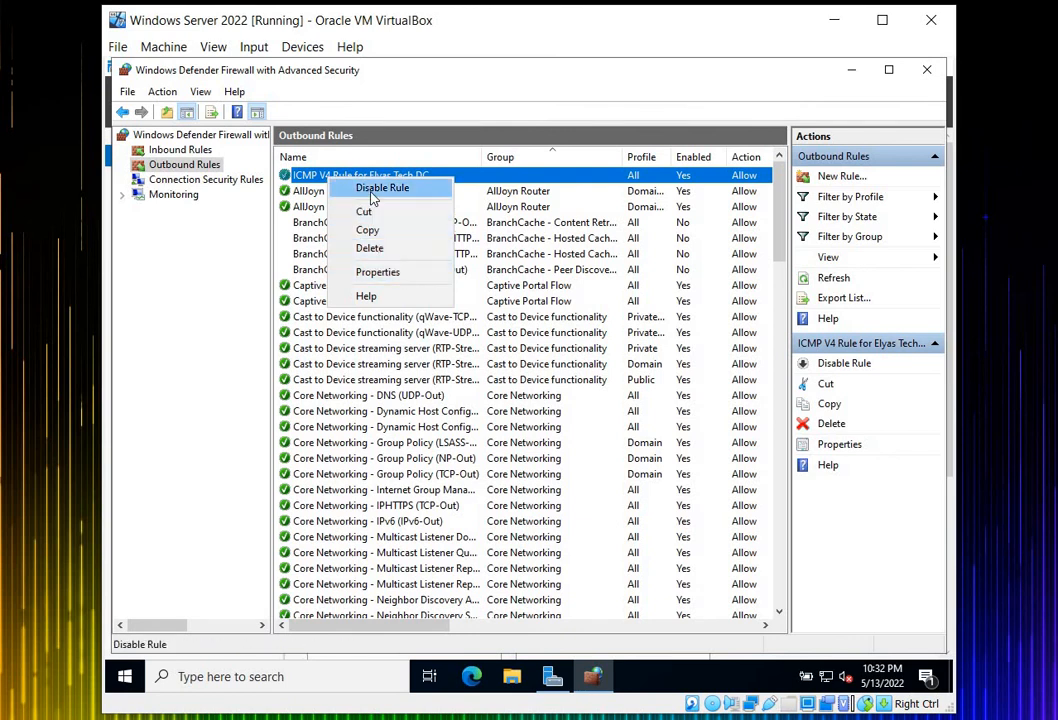
mouse_move(396, 248)
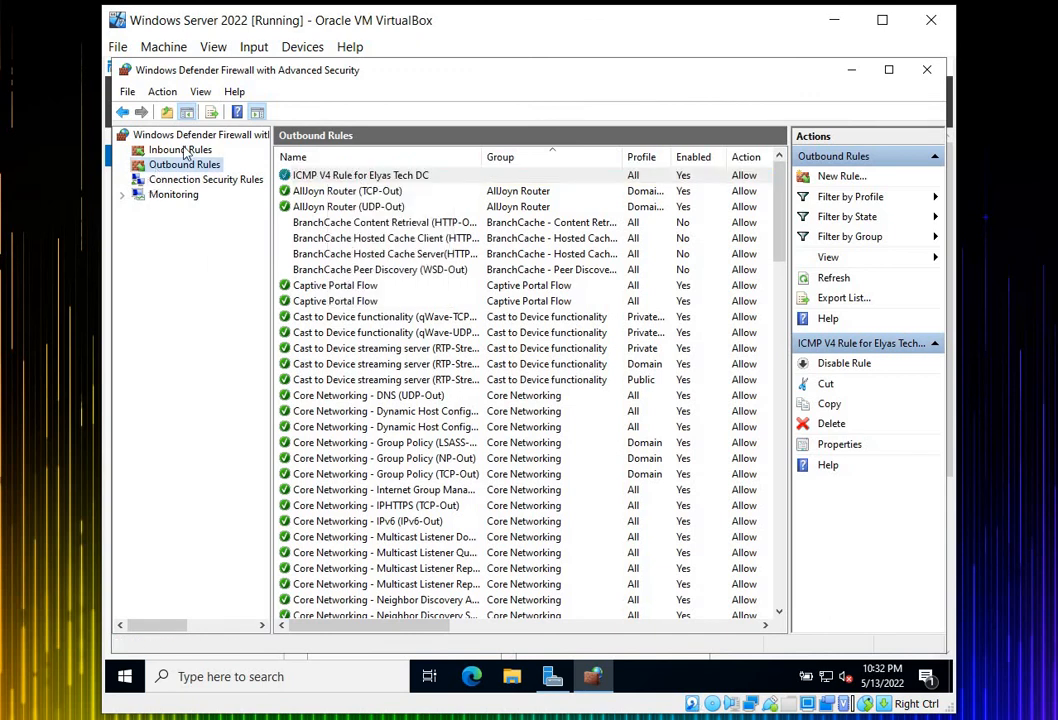
Show the inbound rules and bring up the ICMP V4 rule's properties.
left_click(180, 148)
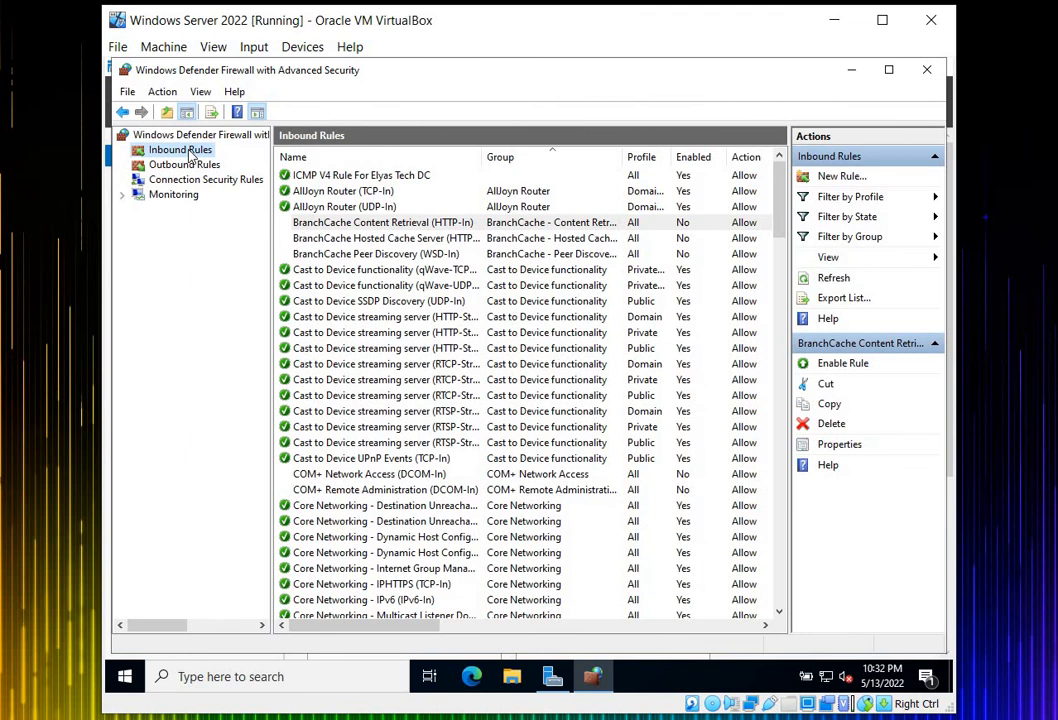
right_click(360, 174)
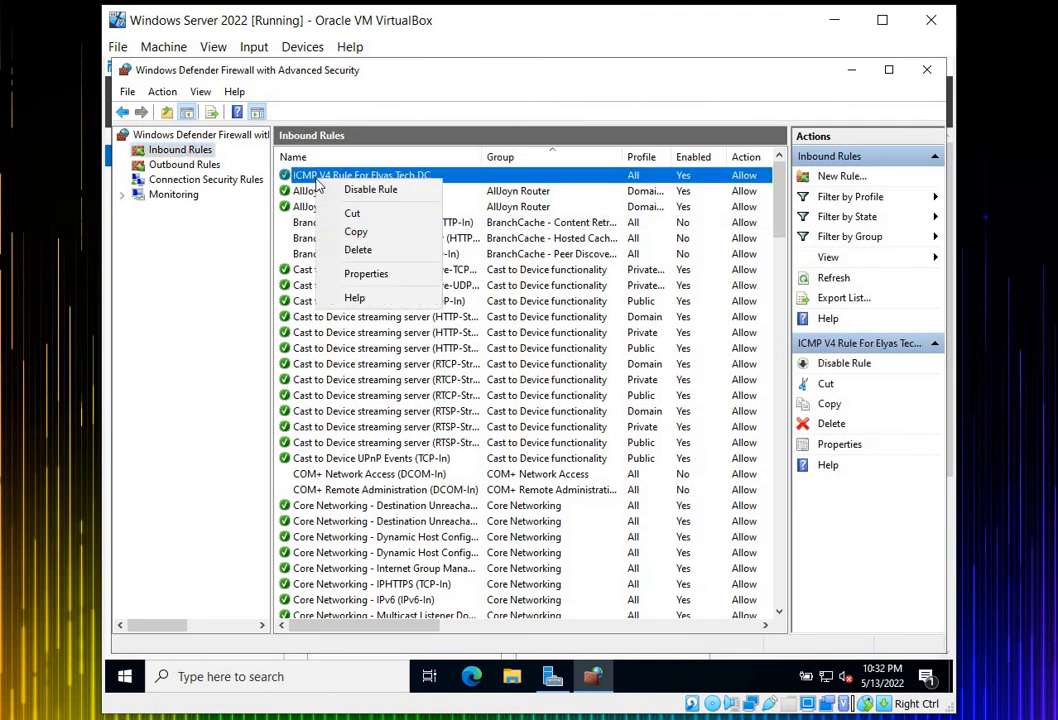
mouse_move(378, 274)
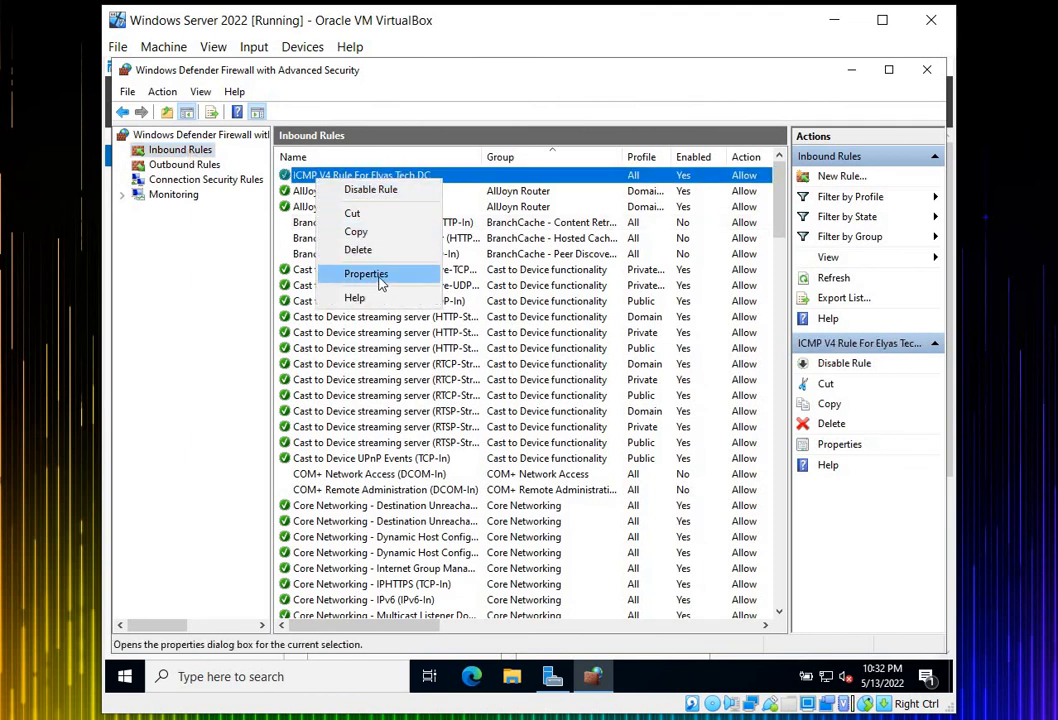
left_click(364, 274)
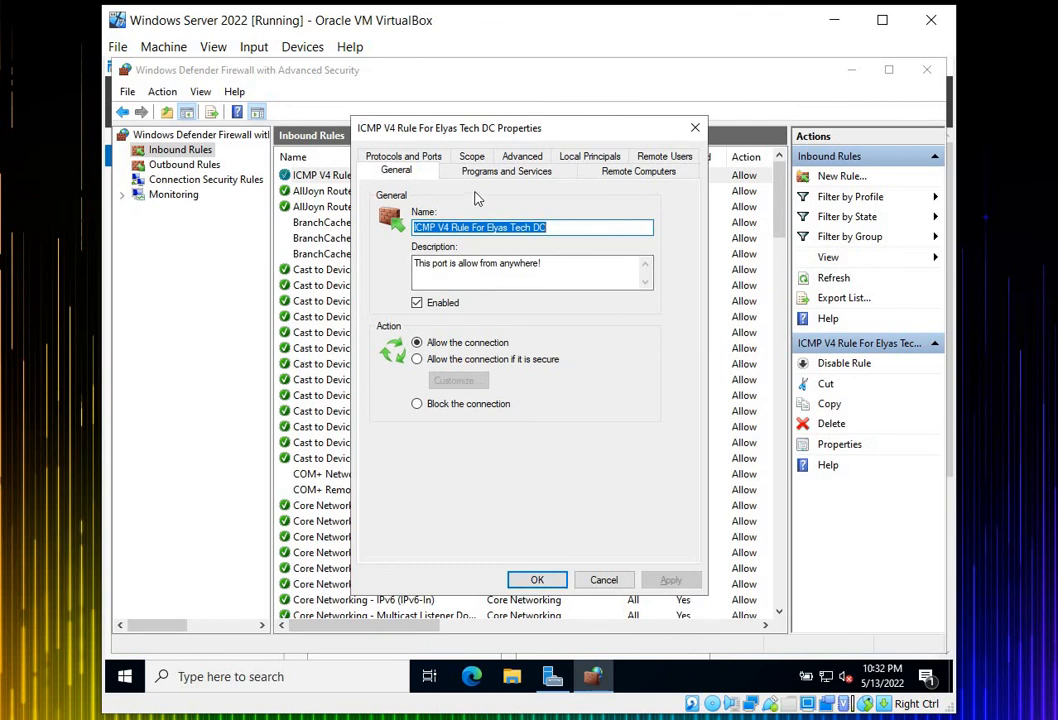
Review the rule's Programs and Services and General settings, then cancel without changes.
left_click(506, 170)
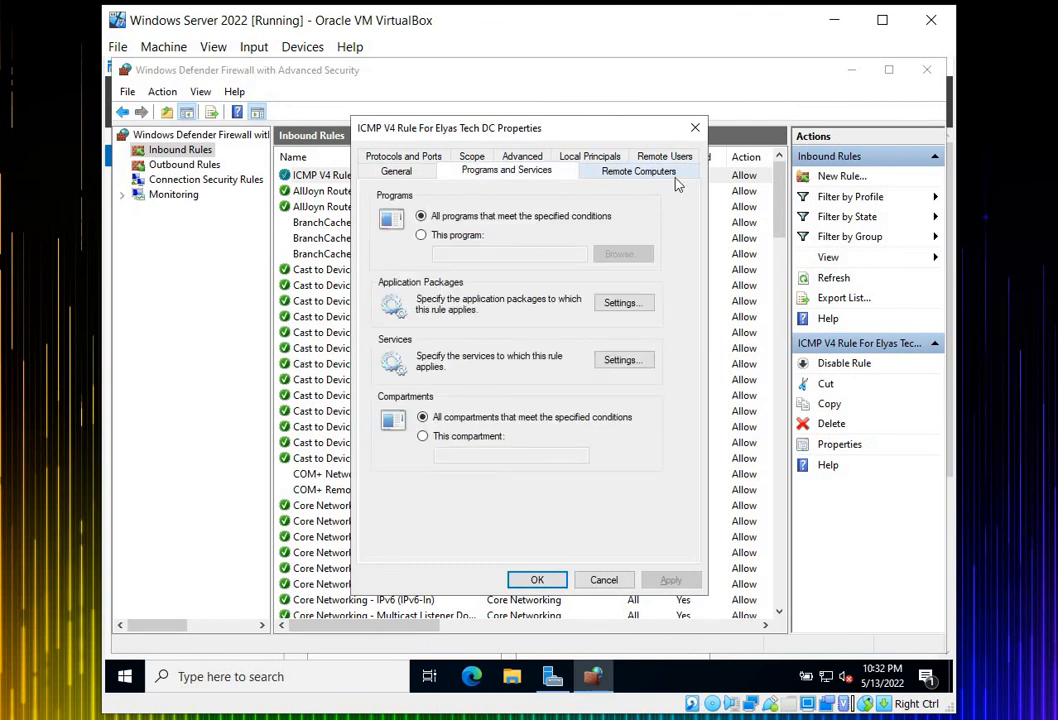
left_click(396, 170)
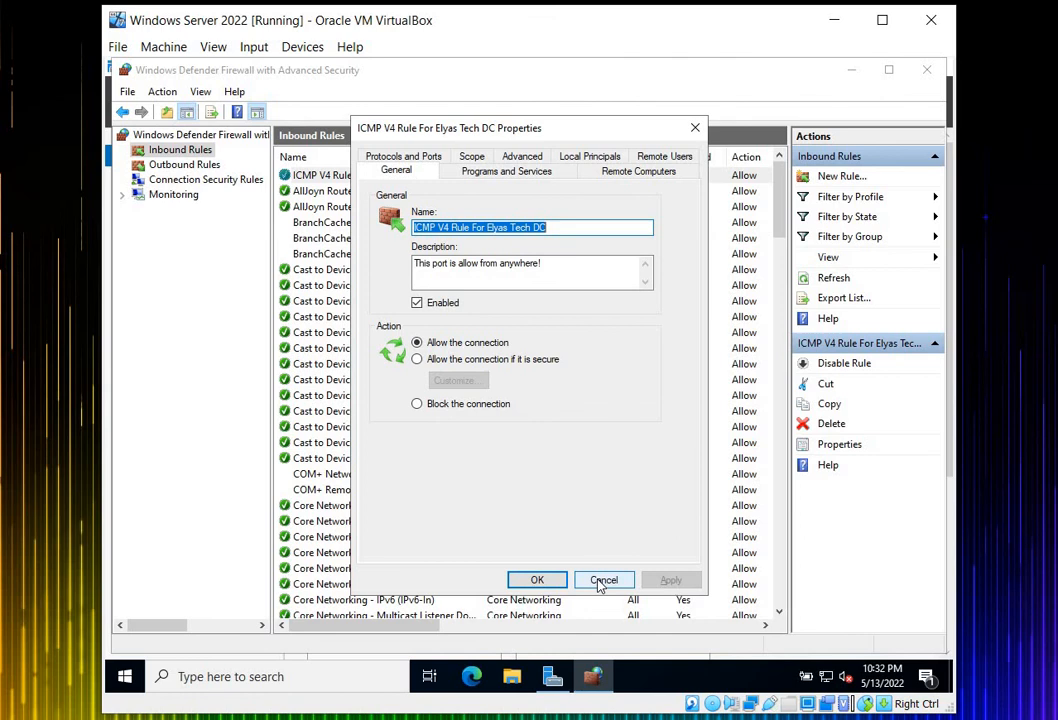
left_click(604, 580)
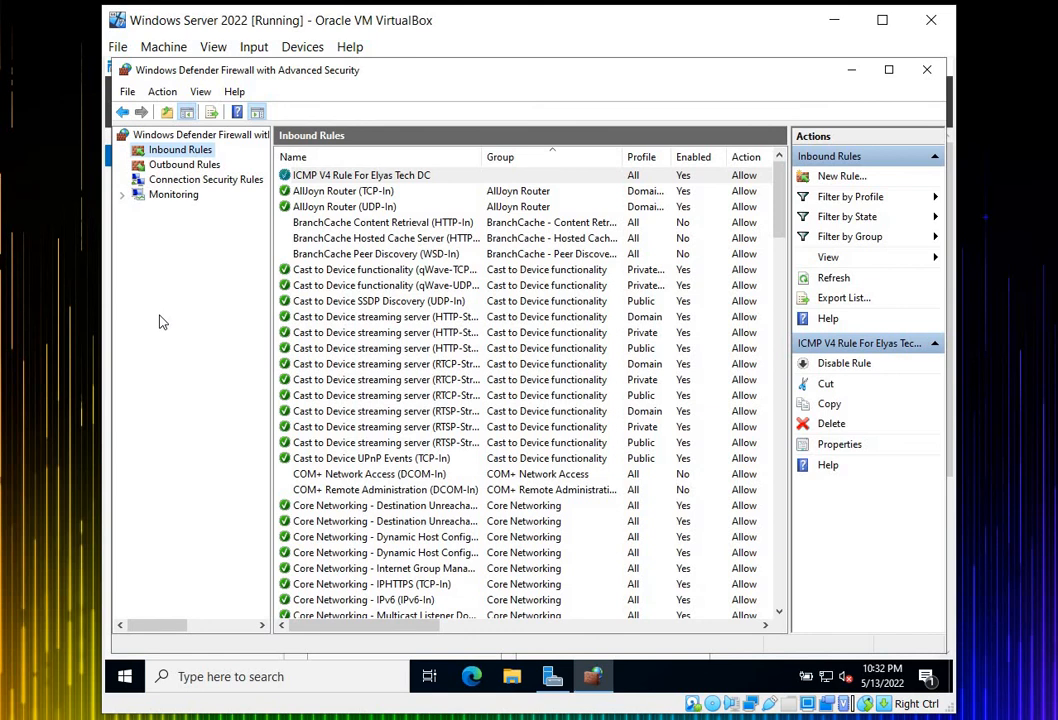
mouse_move(352, 294)
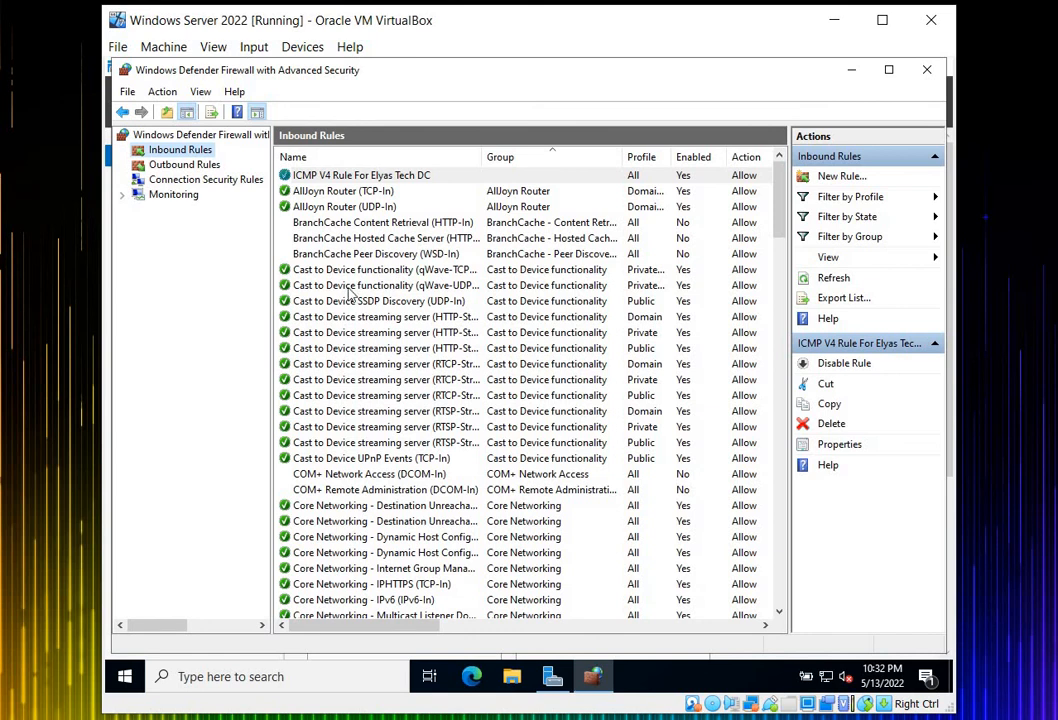